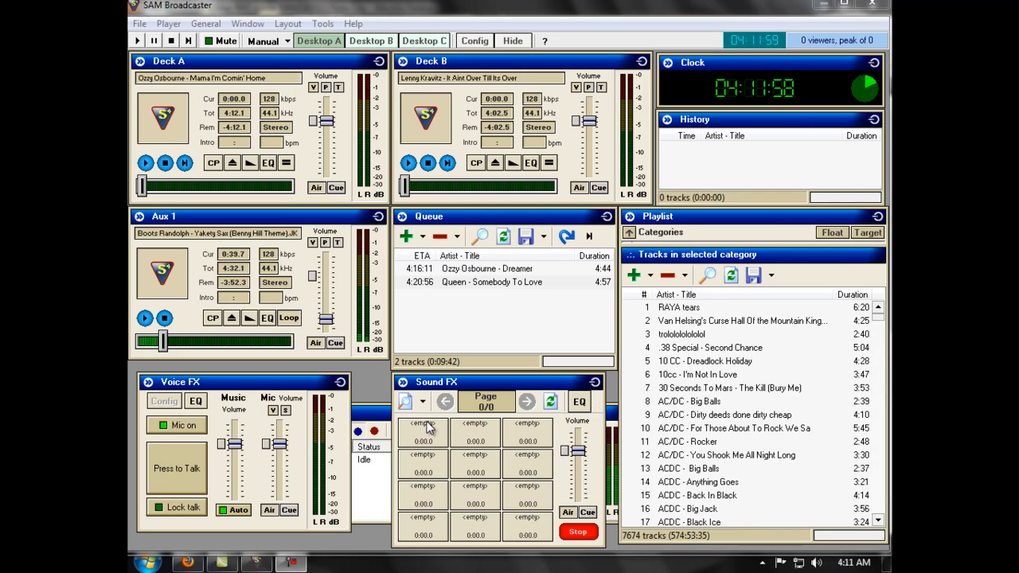
pyautogui.moveTo(531, 503)
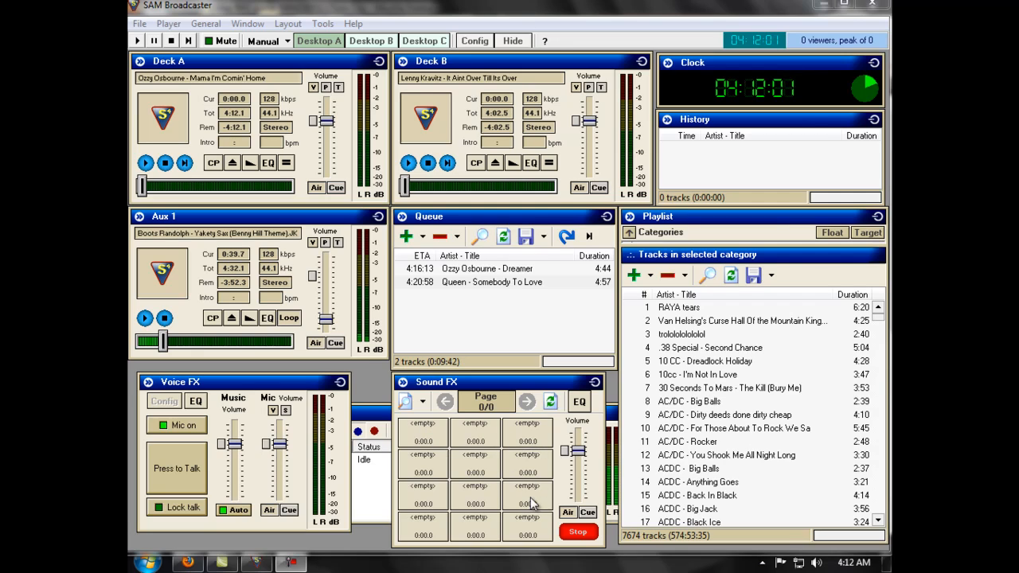
pyautogui.moveTo(459, 440)
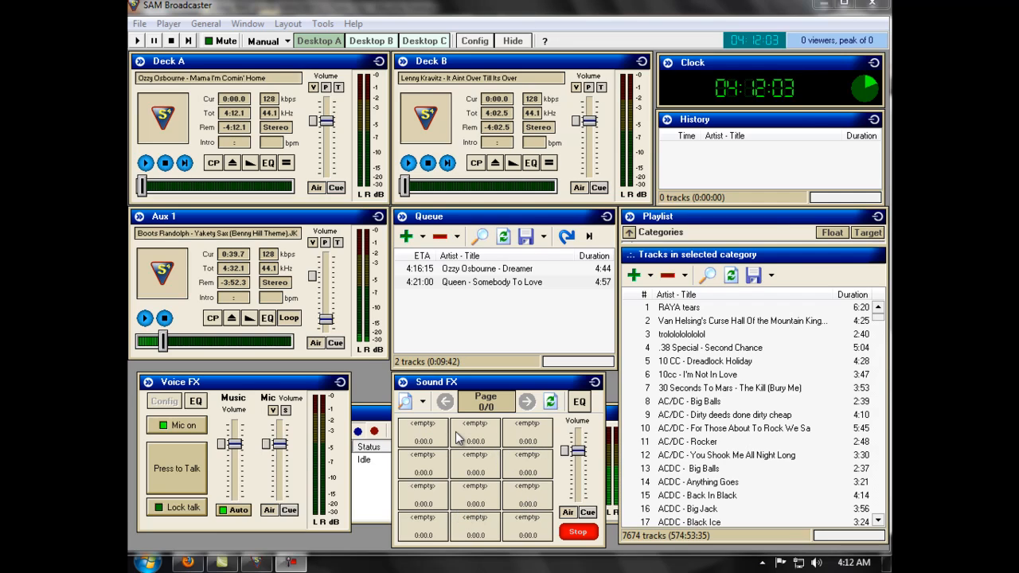
pyautogui.moveTo(438, 439)
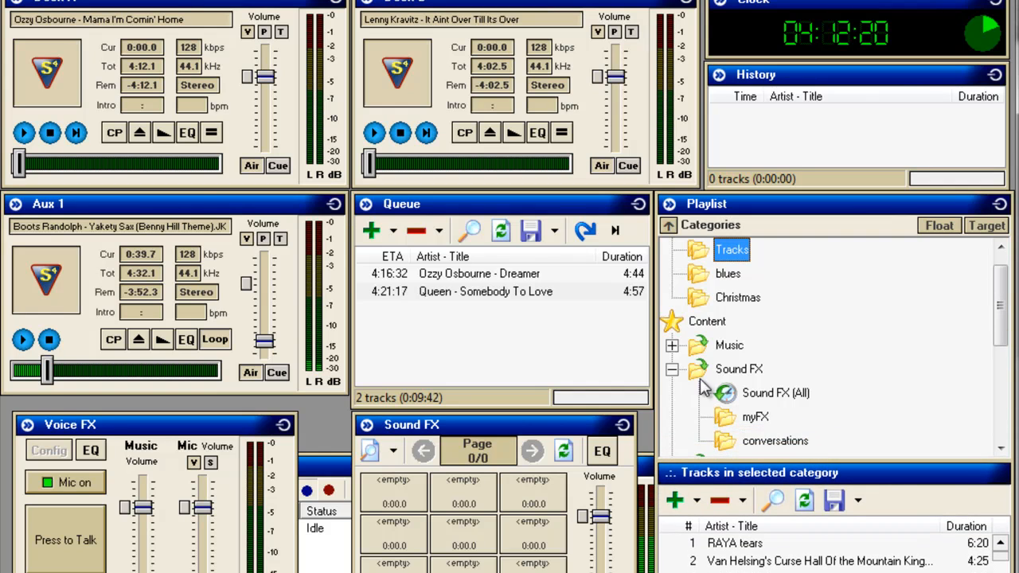
# Collapse the Sound FX category so Station IDs, Jingles and Promos show beneath it.
pyautogui.click(671, 369)
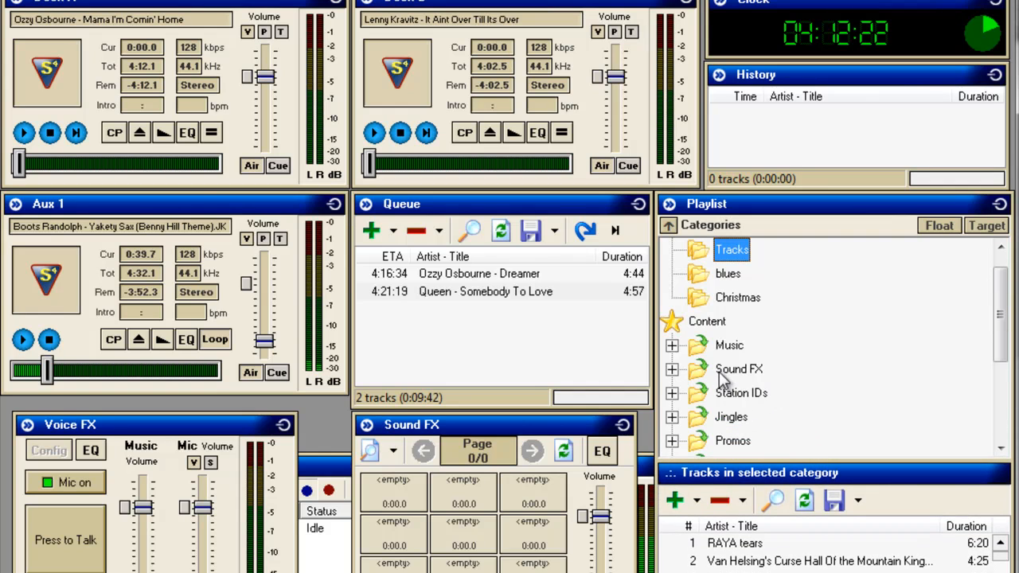
pyautogui.moveTo(702, 387)
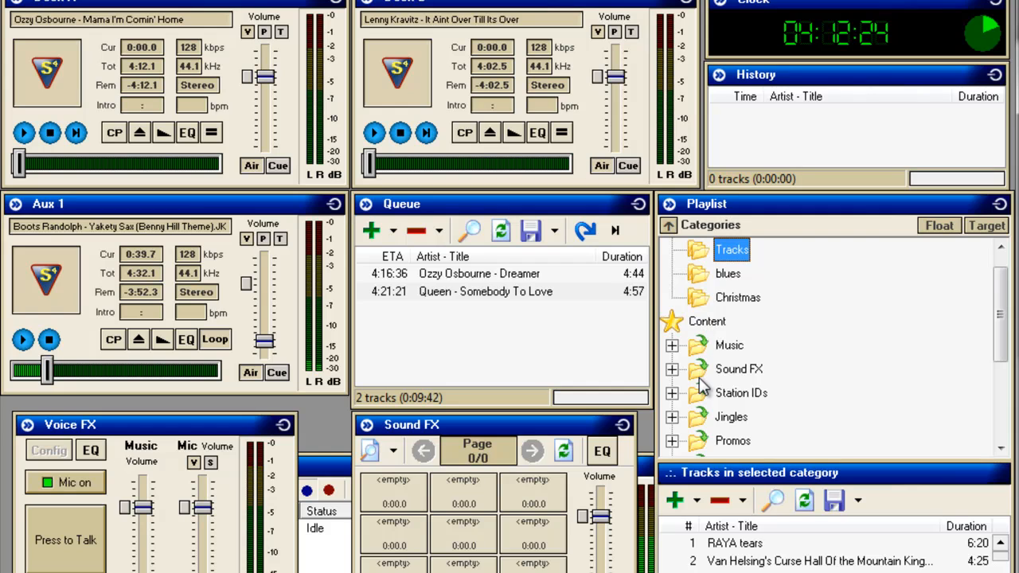
pyautogui.moveTo(704, 384)
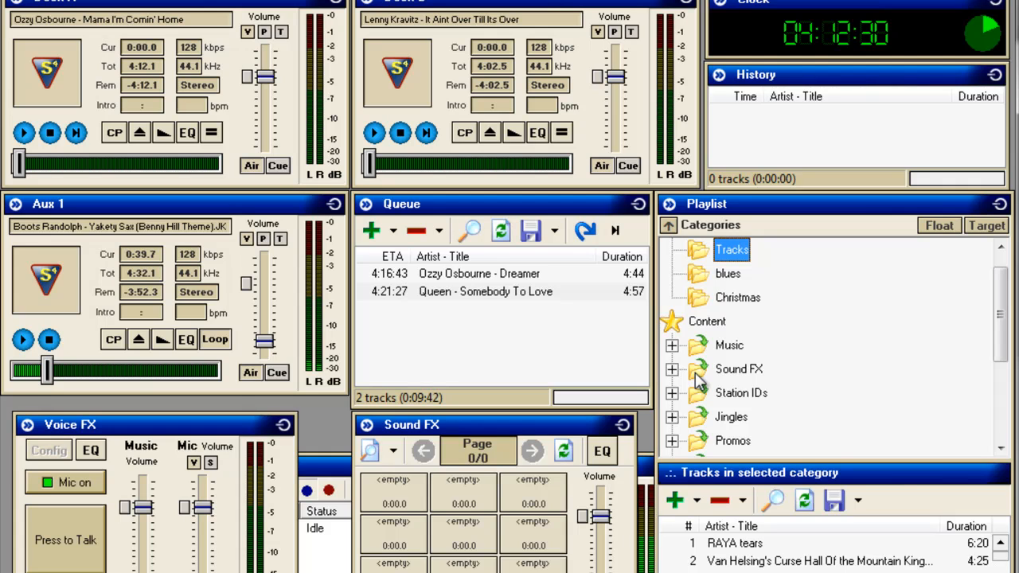
# Create a new subcategory named 'test' under Sound FX and select it.
pyautogui.rightClick(738, 369)
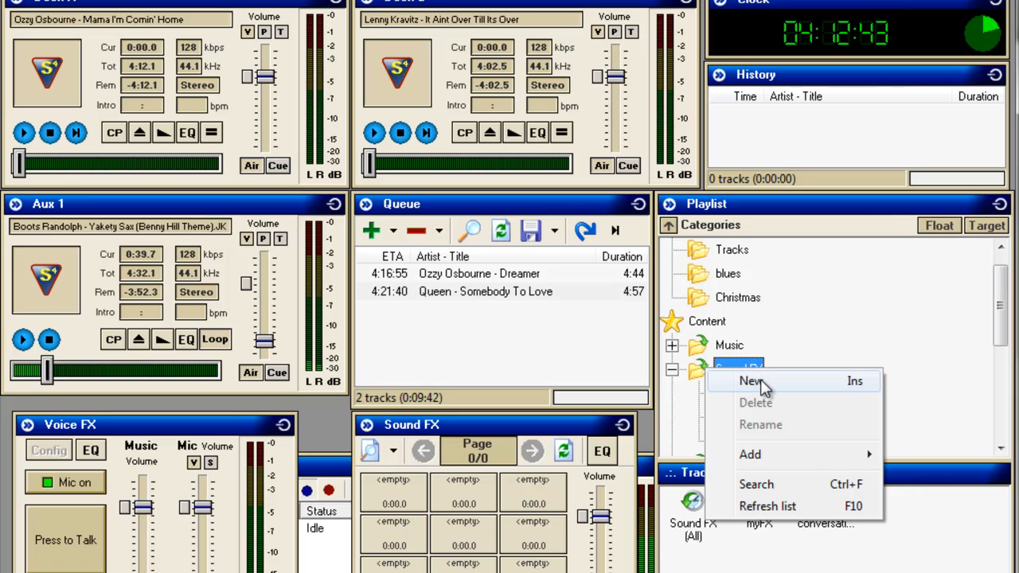
pyautogui.click(751, 380)
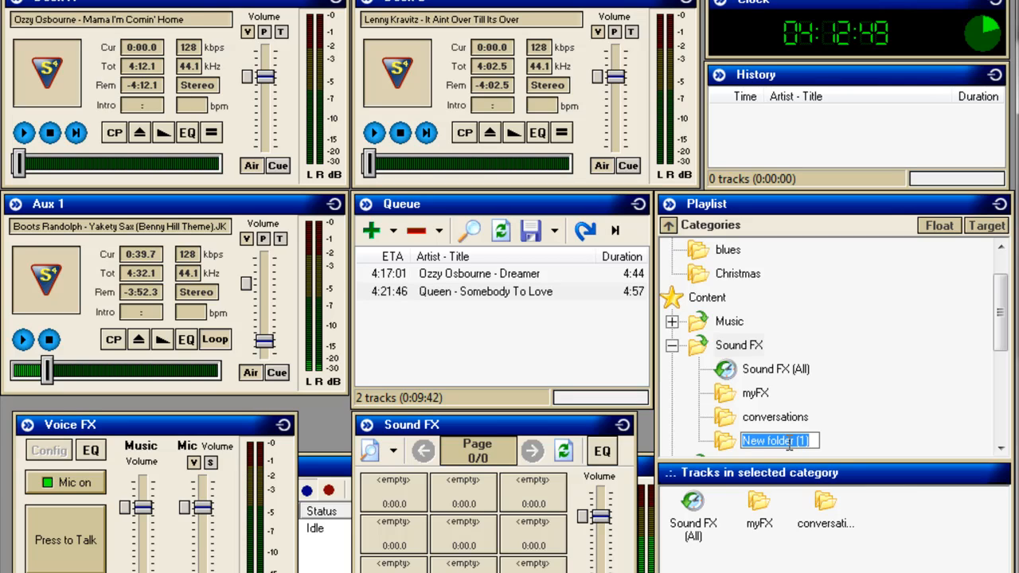
pyautogui.write('test')
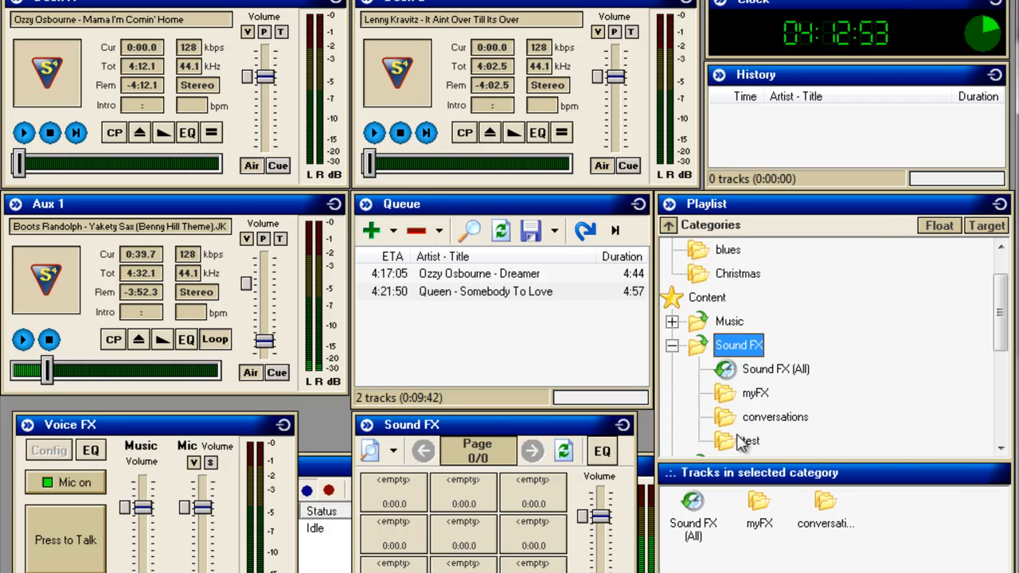
pyautogui.click(750, 439)
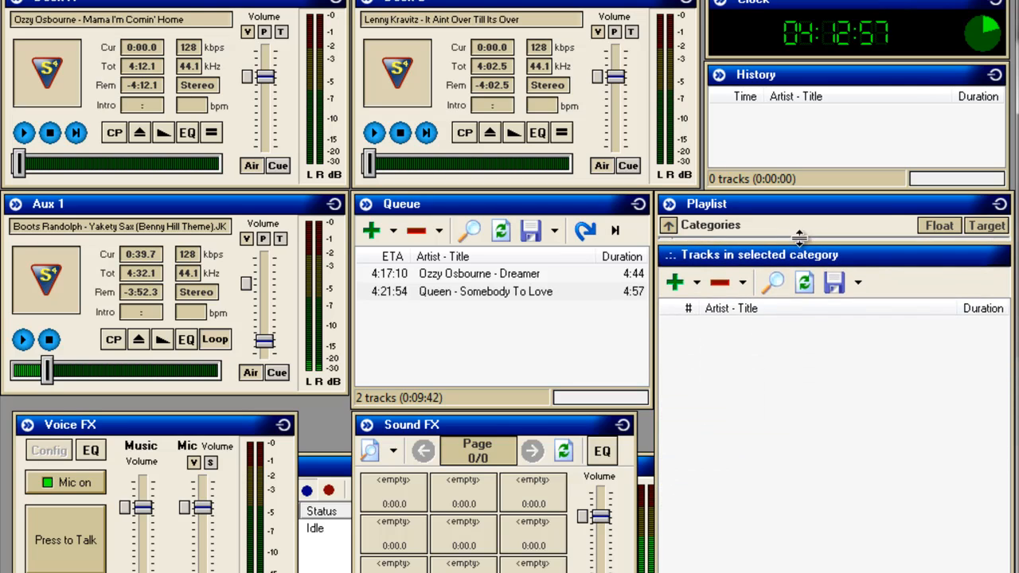
pyautogui.moveTo(764, 367)
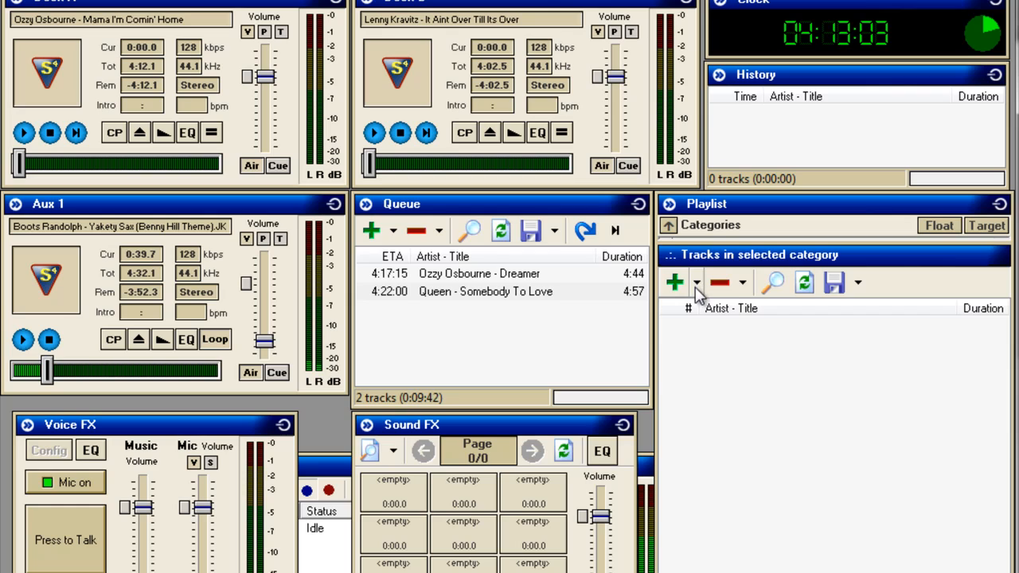
# Choose Add Files for the test category, bringing up the file-open dialog.
pyautogui.click(697, 283)
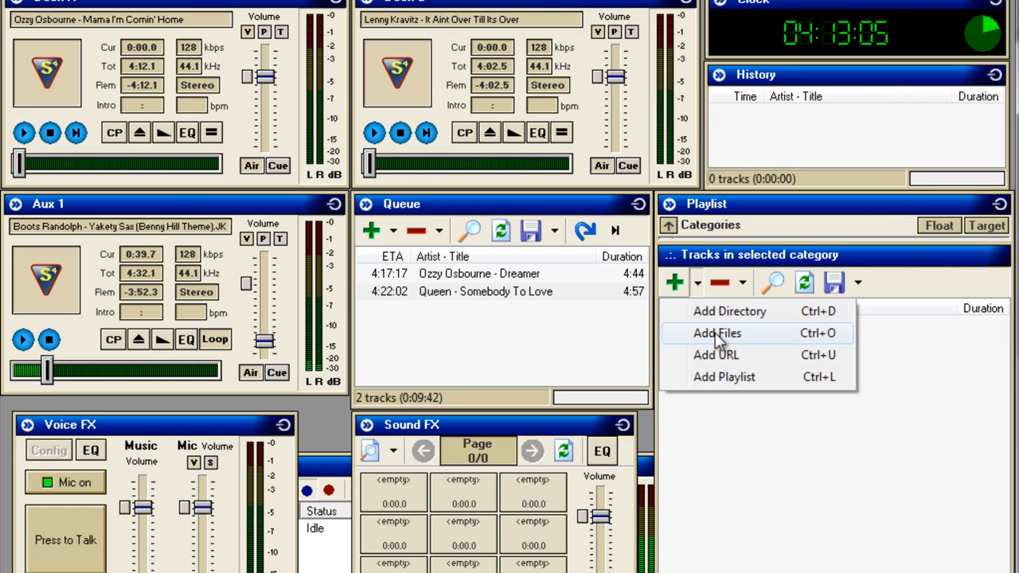
pyautogui.moveTo(719, 310)
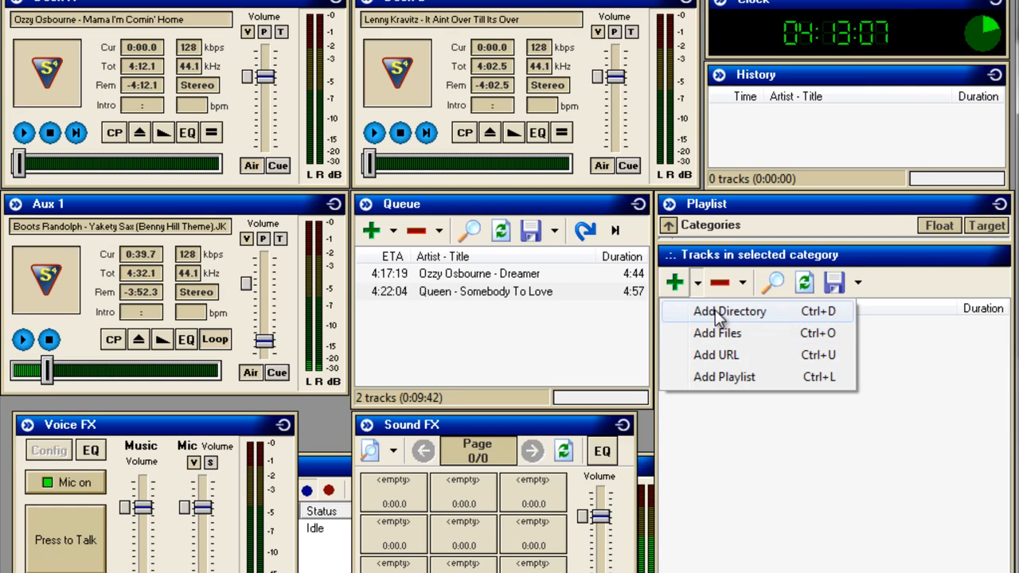
pyautogui.moveTo(729, 333)
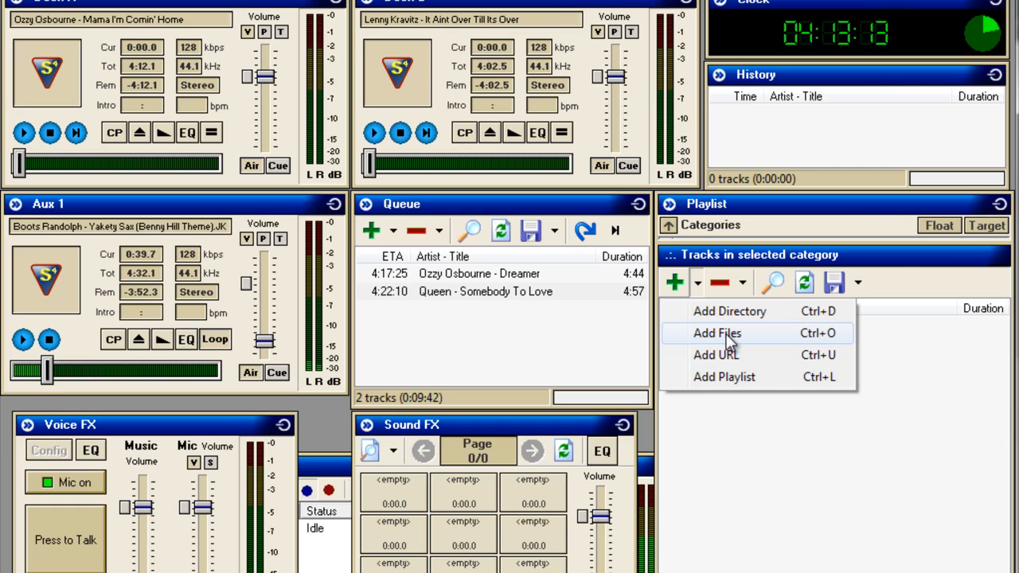
pyautogui.click(716, 332)
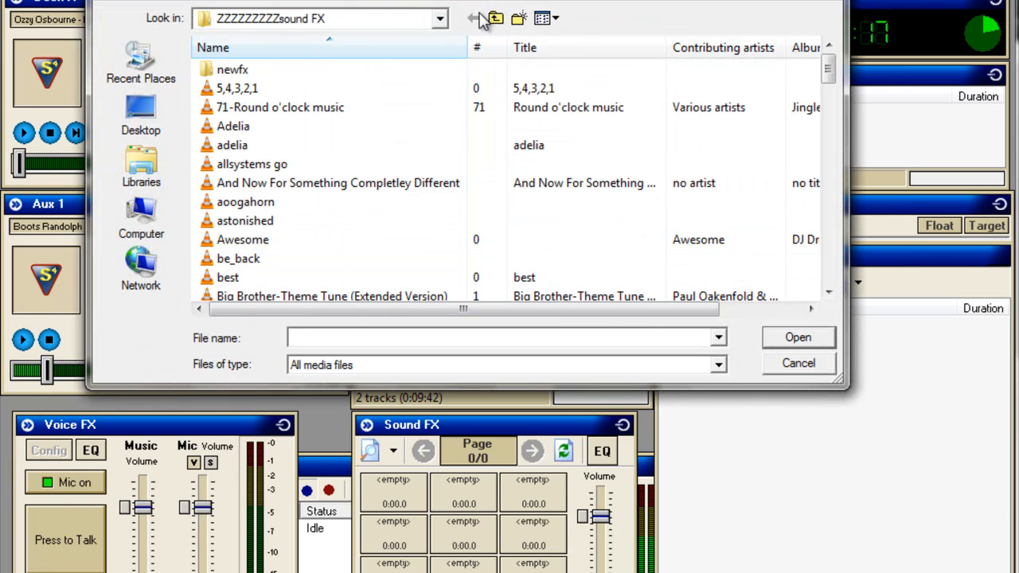
# Add the 21-second '5,4,3,2,1' file from the sound FX folder to the test category.
pyautogui.click(473, 19)
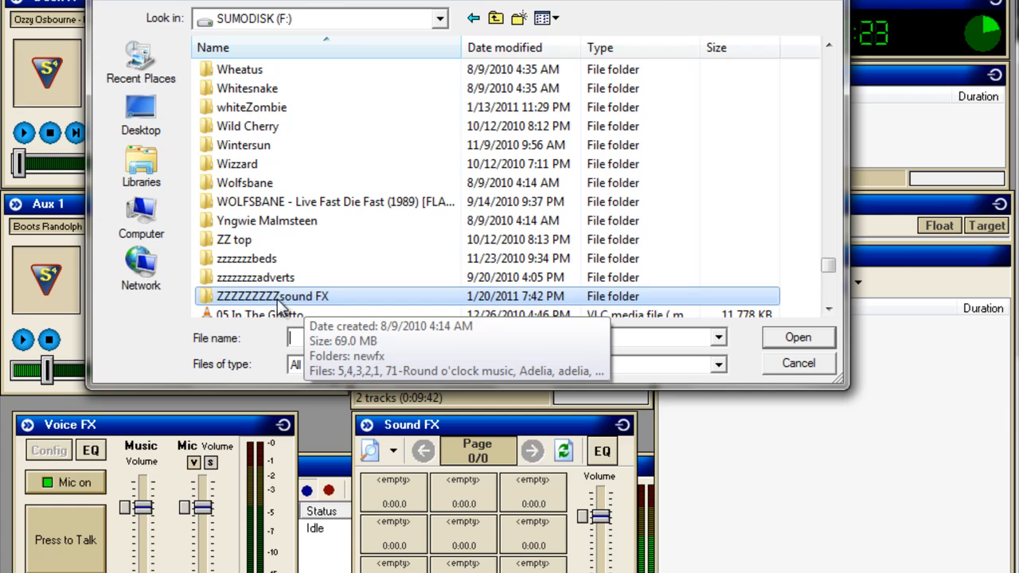
pyautogui.moveTo(347, 287)
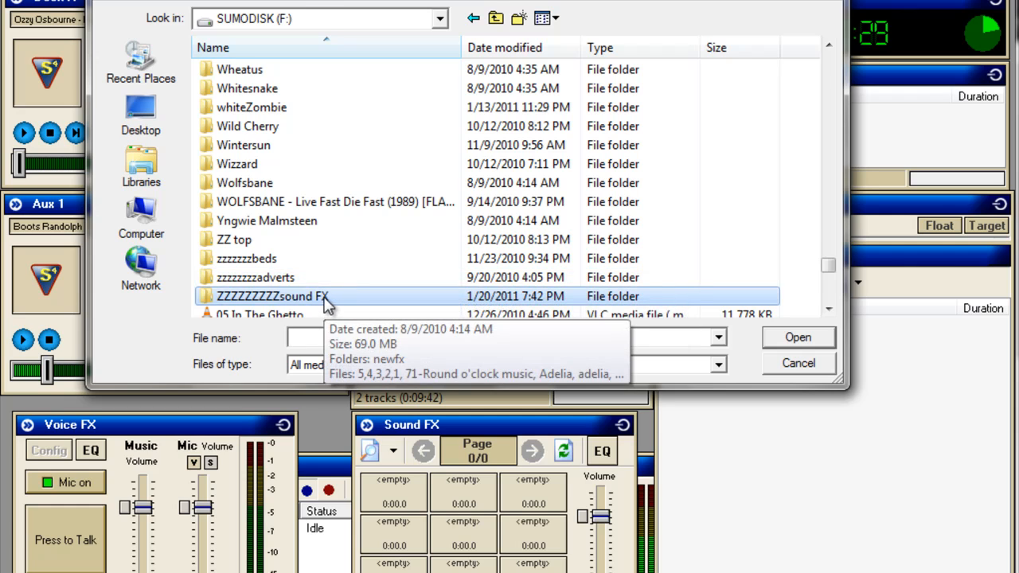
pyautogui.doubleClick(271, 294)
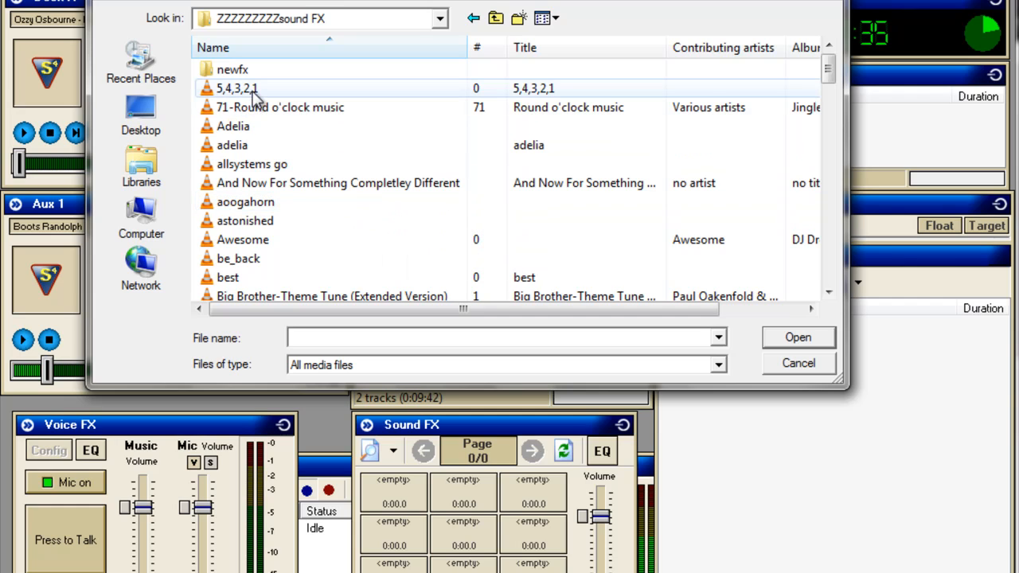
pyautogui.moveTo(236, 89)
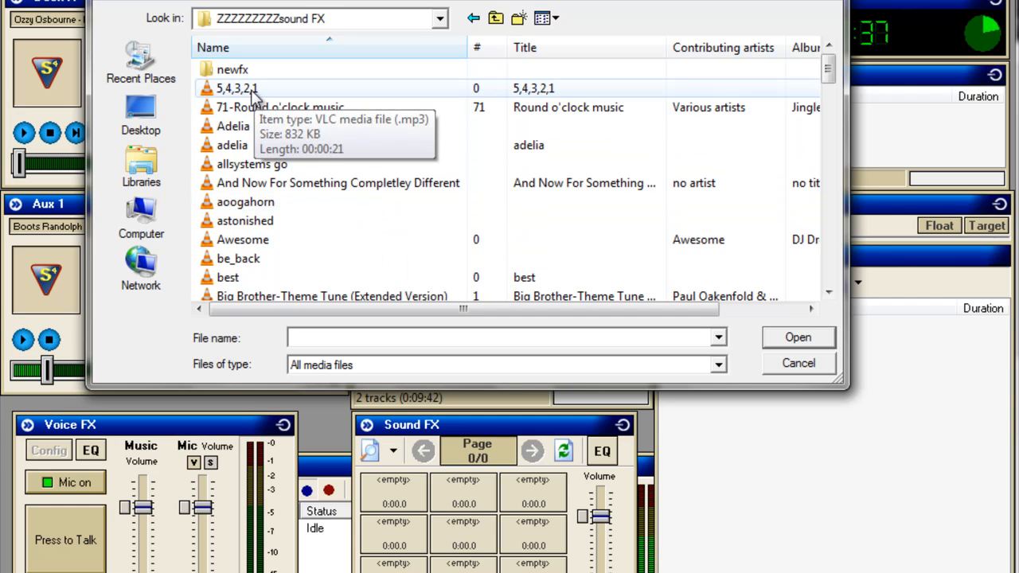
pyautogui.click(237, 90)
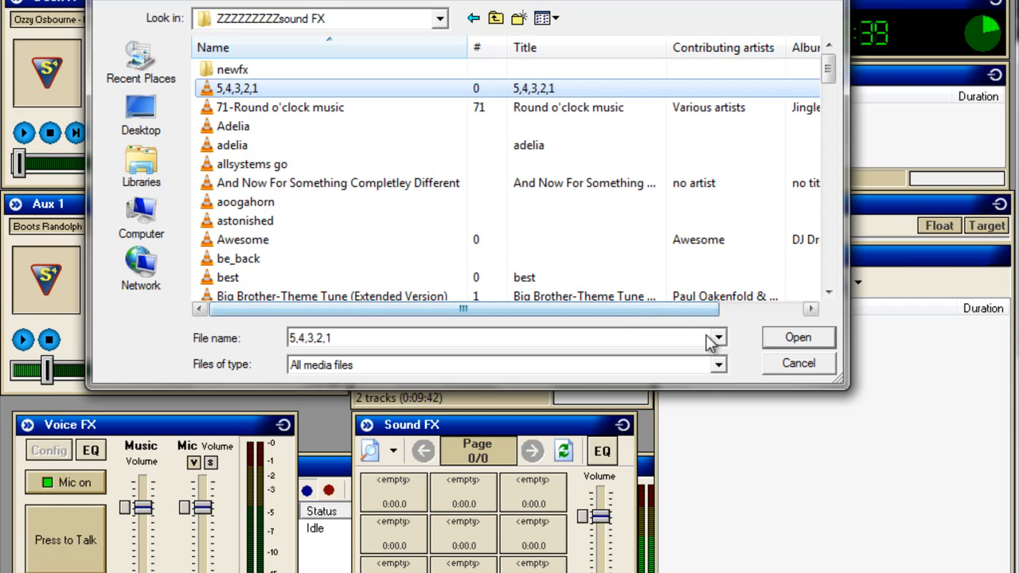
pyautogui.click(798, 337)
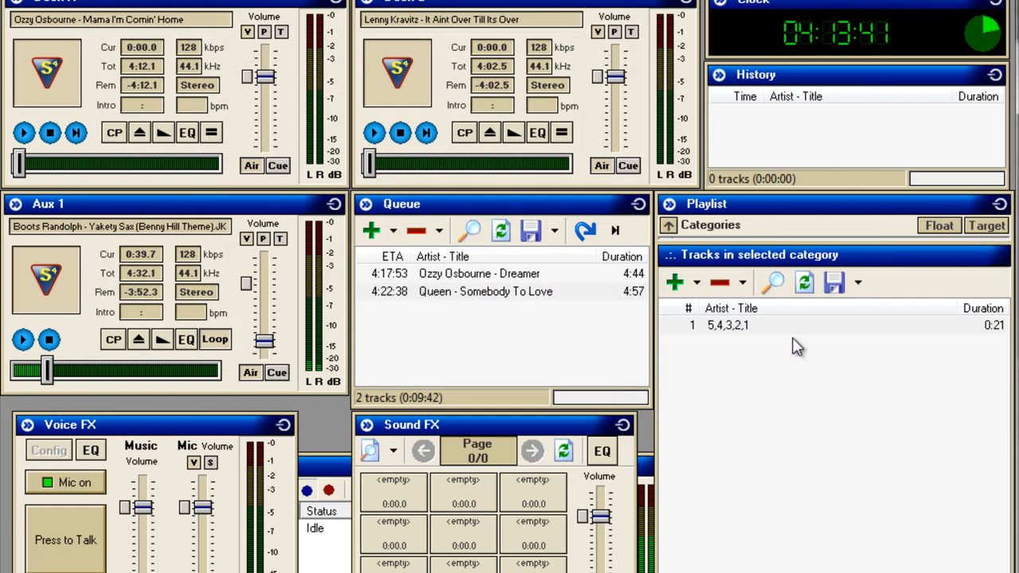
pyautogui.moveTo(783, 344)
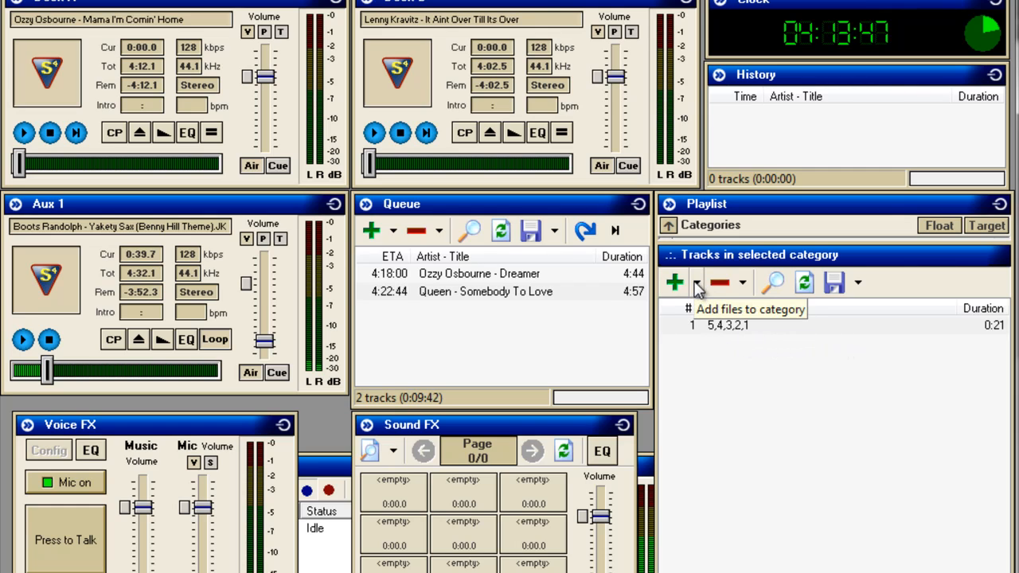
# Show the Add Directory/Files/URL/Playlist choices for the test category again.
pyautogui.click(697, 284)
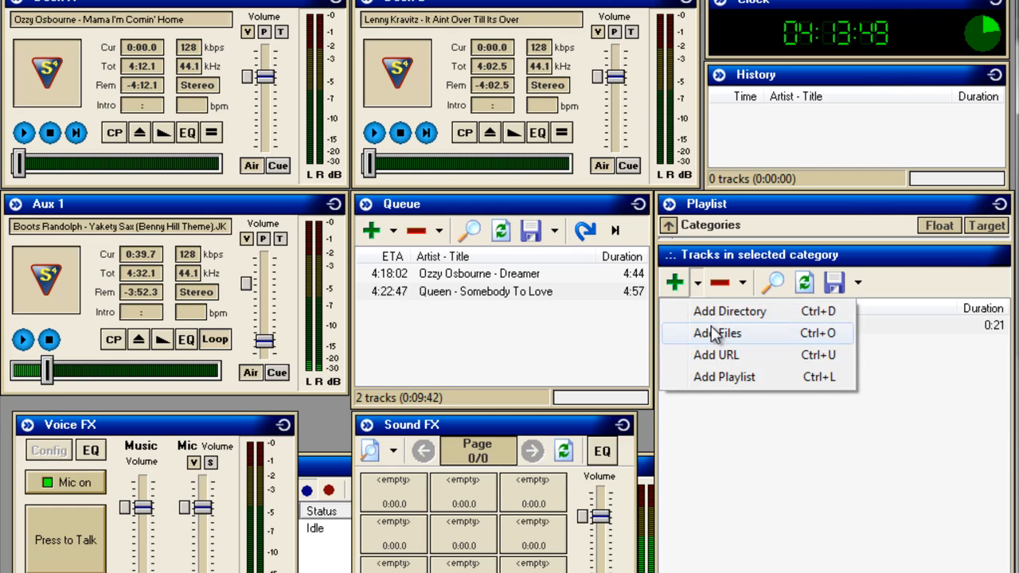
# Add Round o'clock music, allsystems go, aoogahorn and Awesome so the category lists five tracks.
pyautogui.click(717, 333)
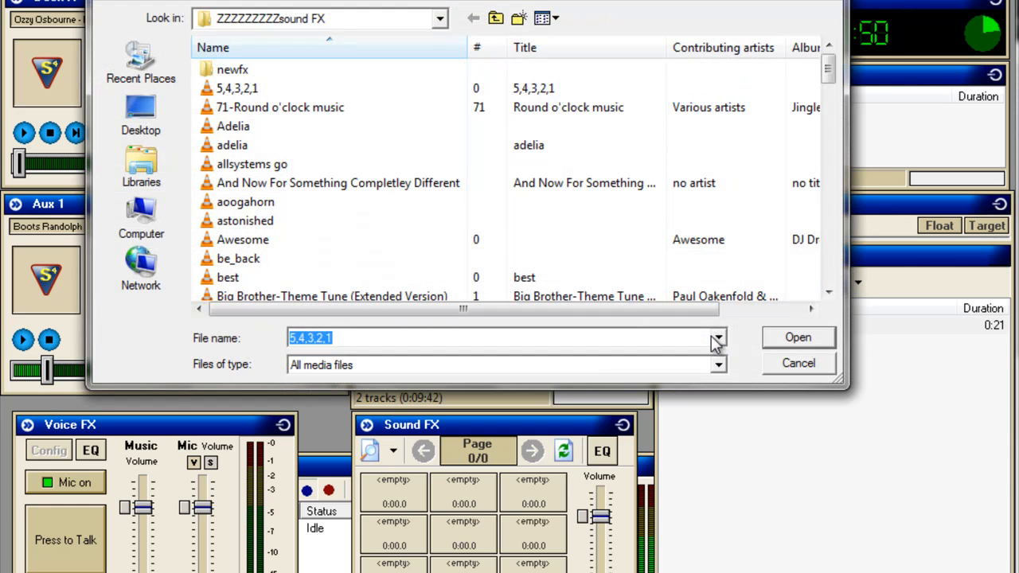
pyautogui.moveTo(233, 126)
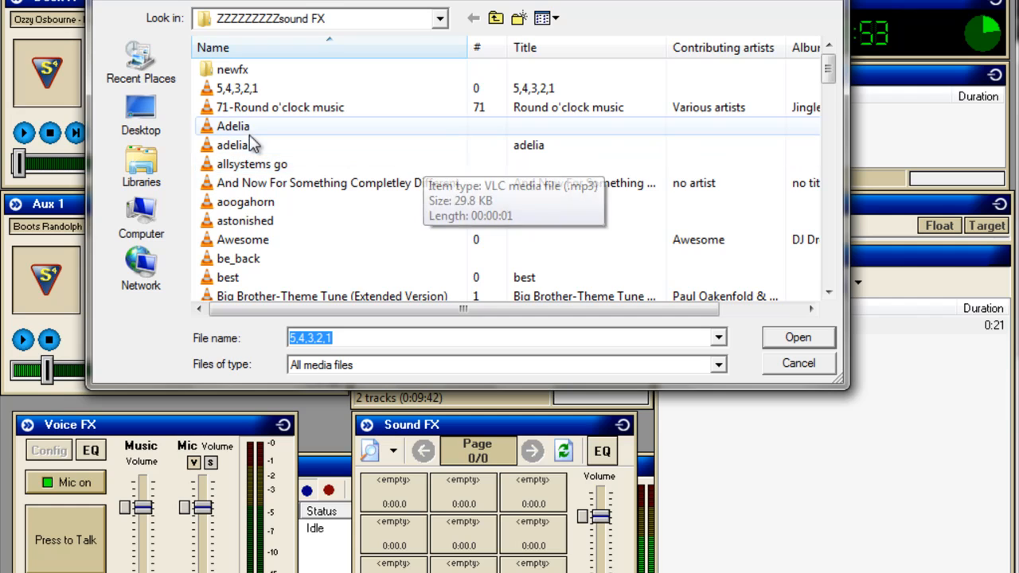
pyautogui.moveTo(274, 118)
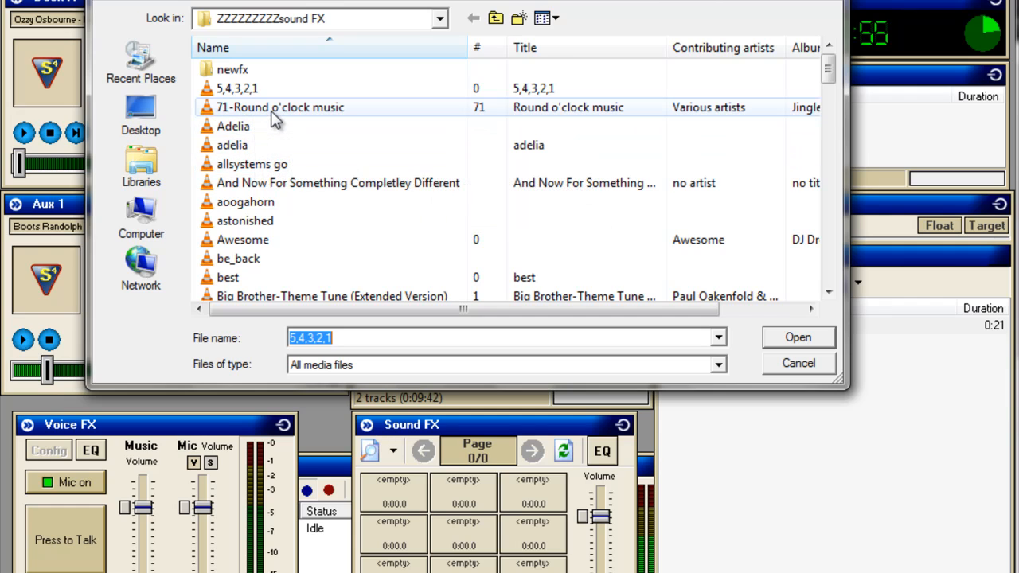
pyautogui.moveTo(278, 106)
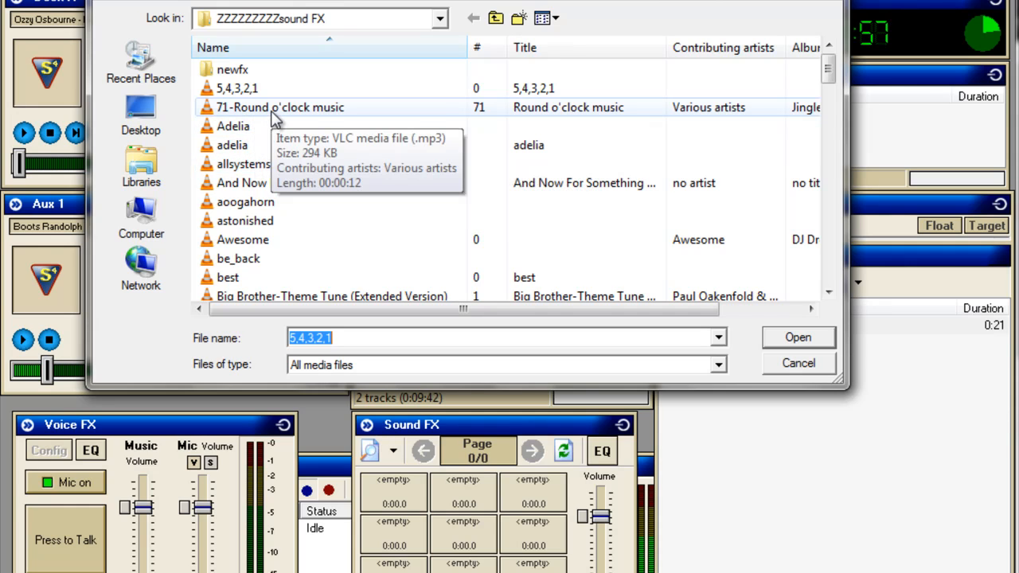
pyautogui.click(280, 107)
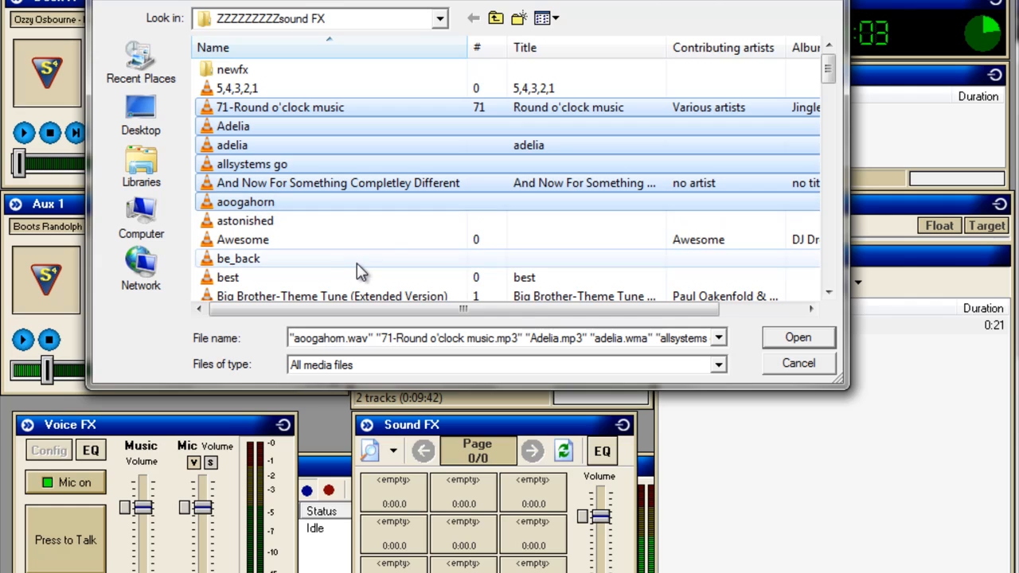
pyautogui.click(280, 107)
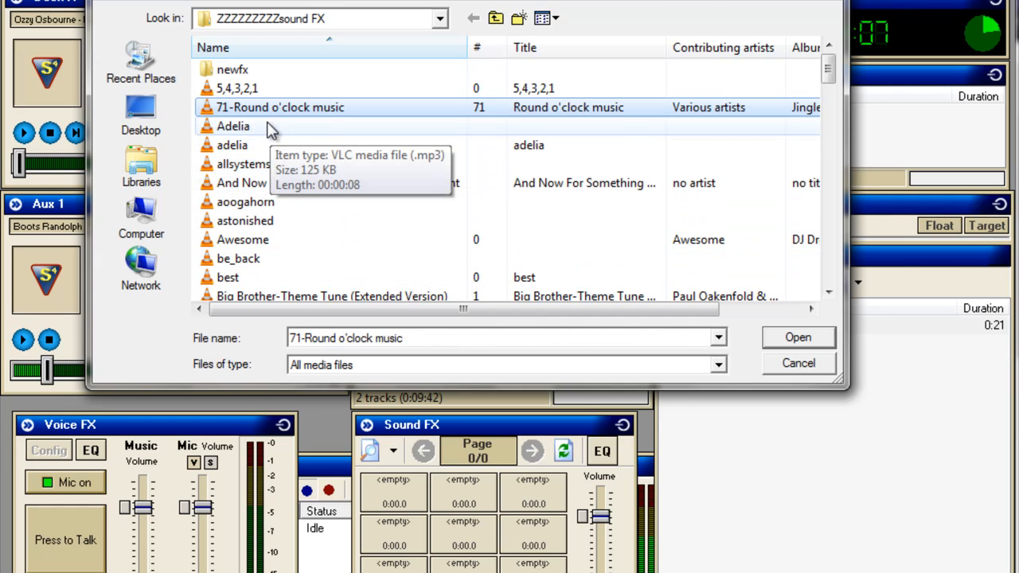
pyautogui.click(251, 164)
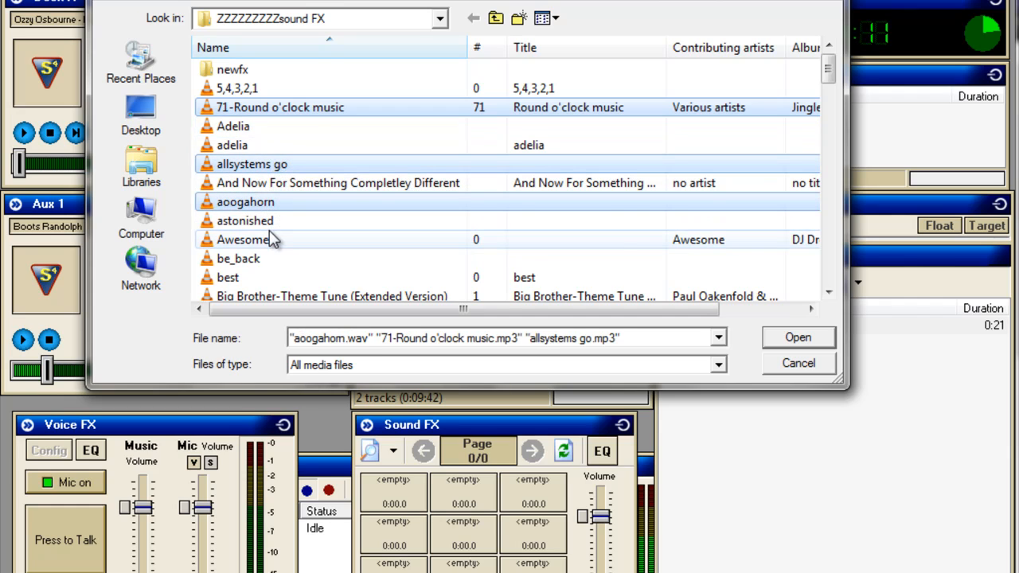
pyautogui.click(242, 239)
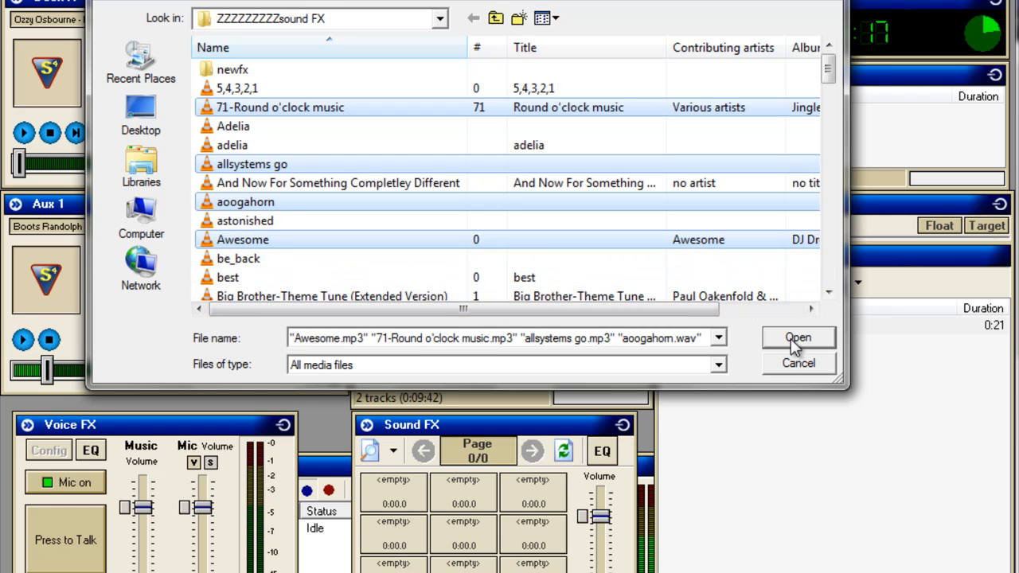
pyautogui.click(797, 338)
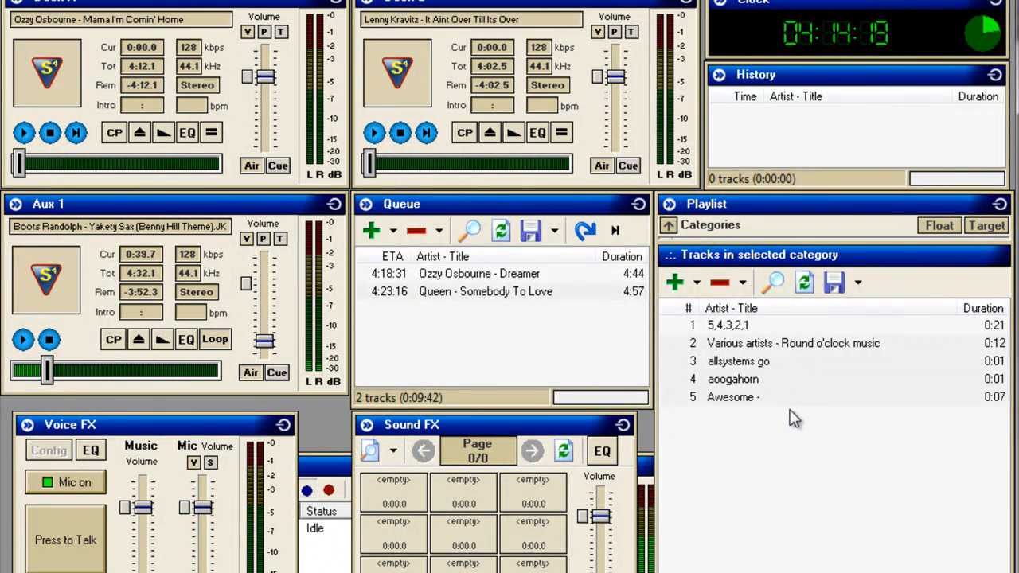
pyautogui.moveTo(858, 402)
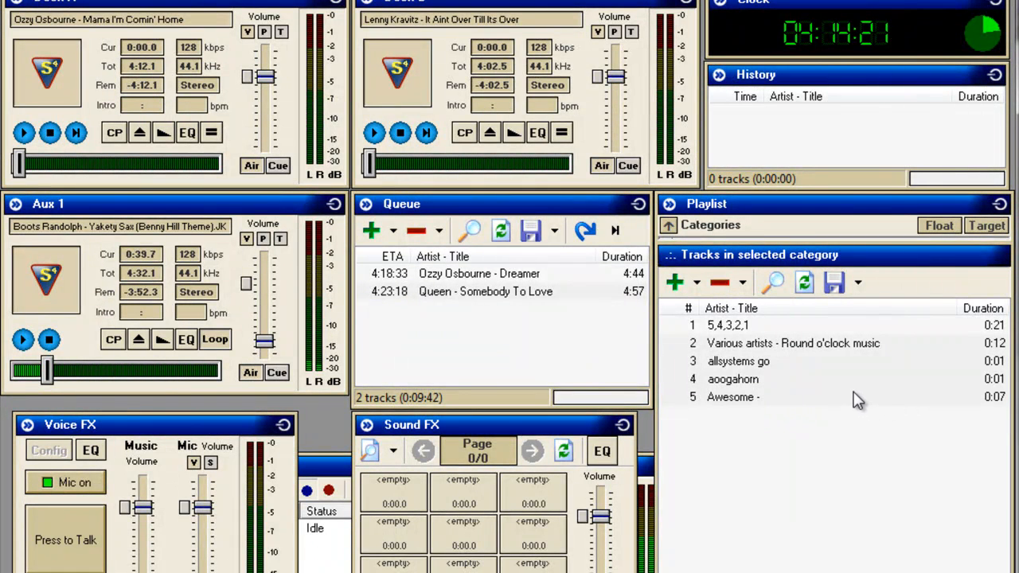
pyautogui.moveTo(751, 388)
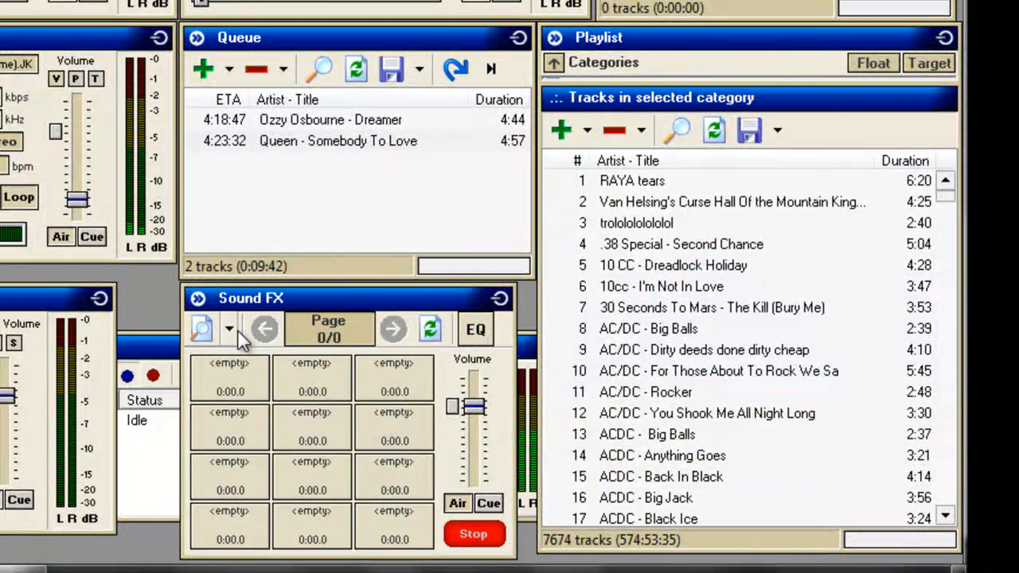
# Switch the Sound FX panel to the test category, its five sounds filling the first pads.
pyautogui.click(229, 328)
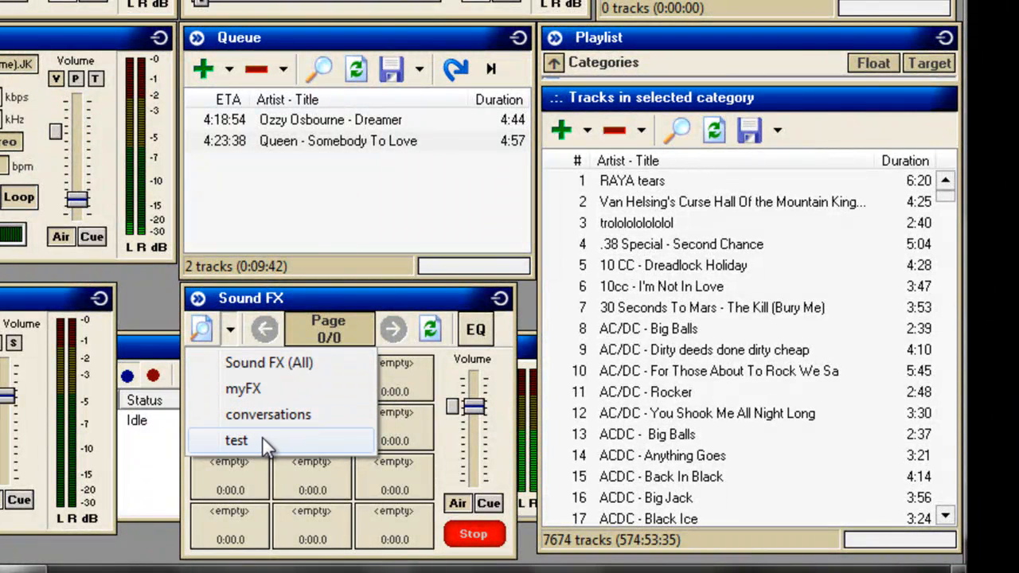
pyautogui.click(236, 439)
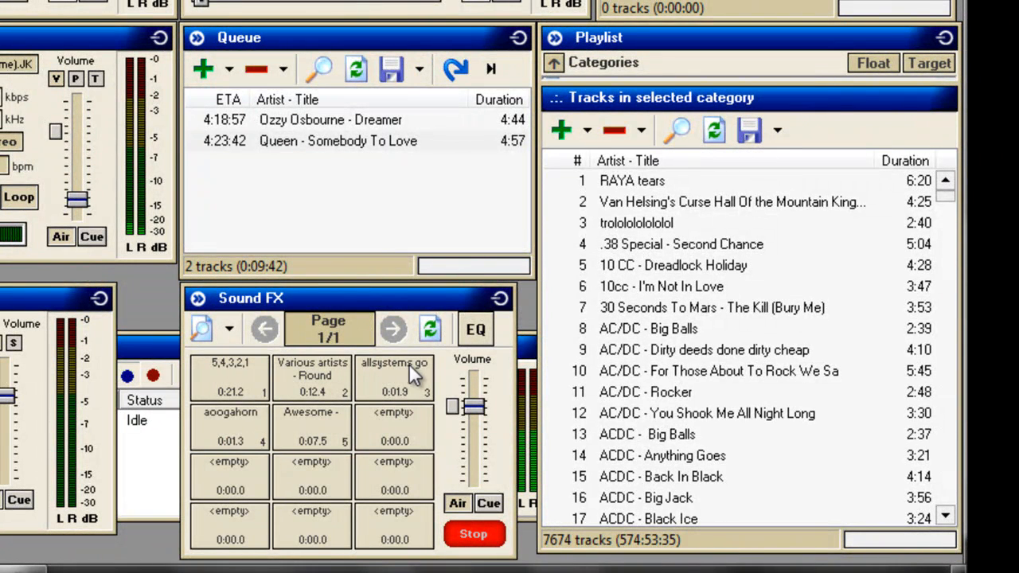
pyautogui.moveTo(254, 421)
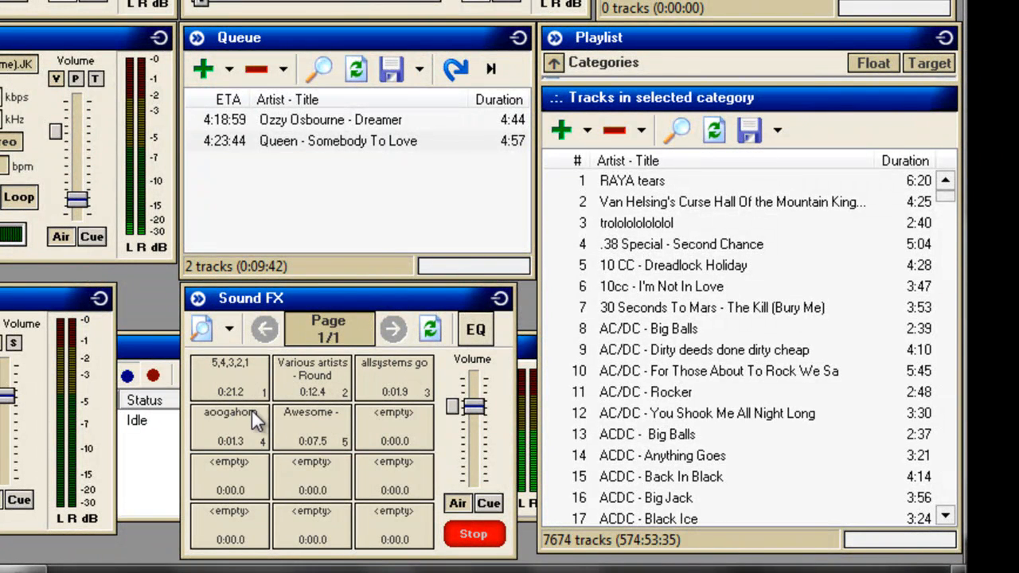
pyautogui.moveTo(242, 422)
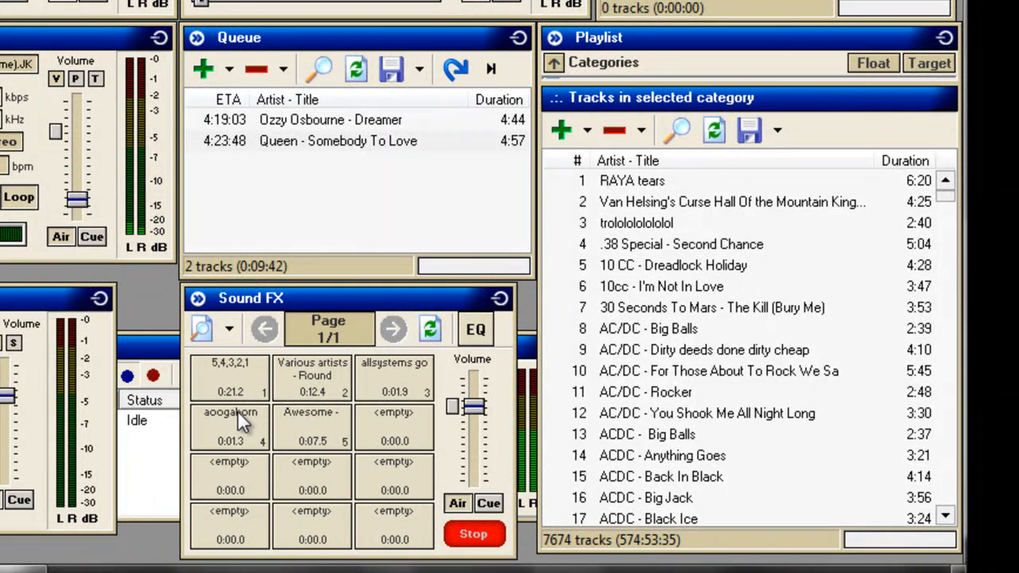
pyautogui.moveTo(305, 433)
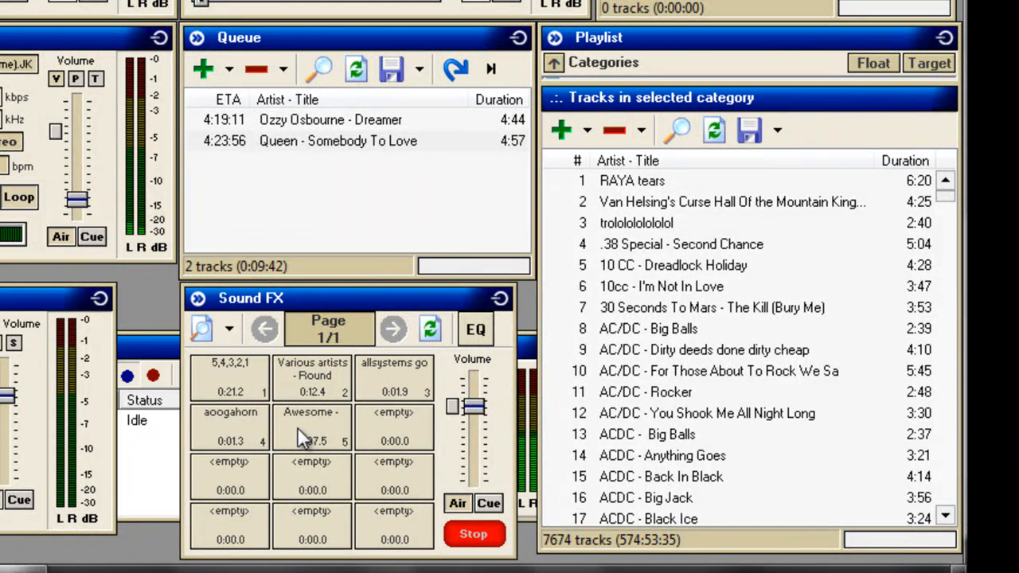
pyautogui.moveTo(232, 333)
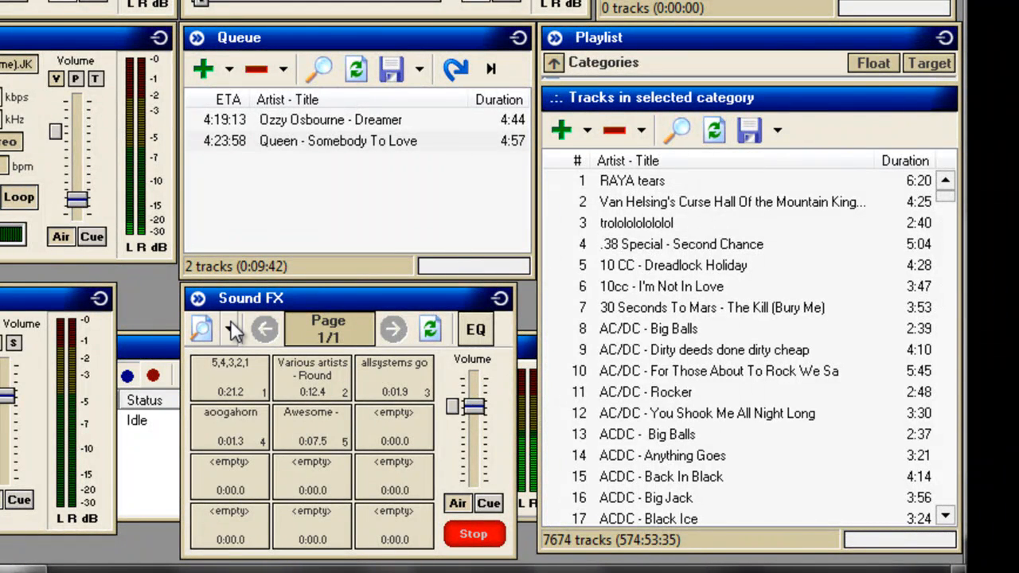
# Switch the Sound FX panel back to all sound effects, page forward through them, then return to page 1 of 11.
pyautogui.click(200, 328)
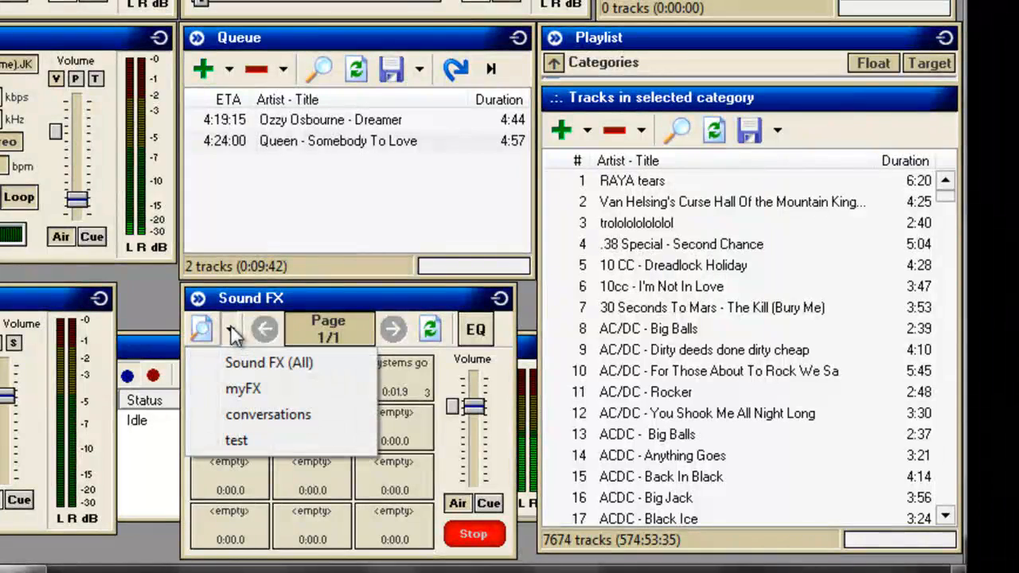
pyautogui.click(269, 362)
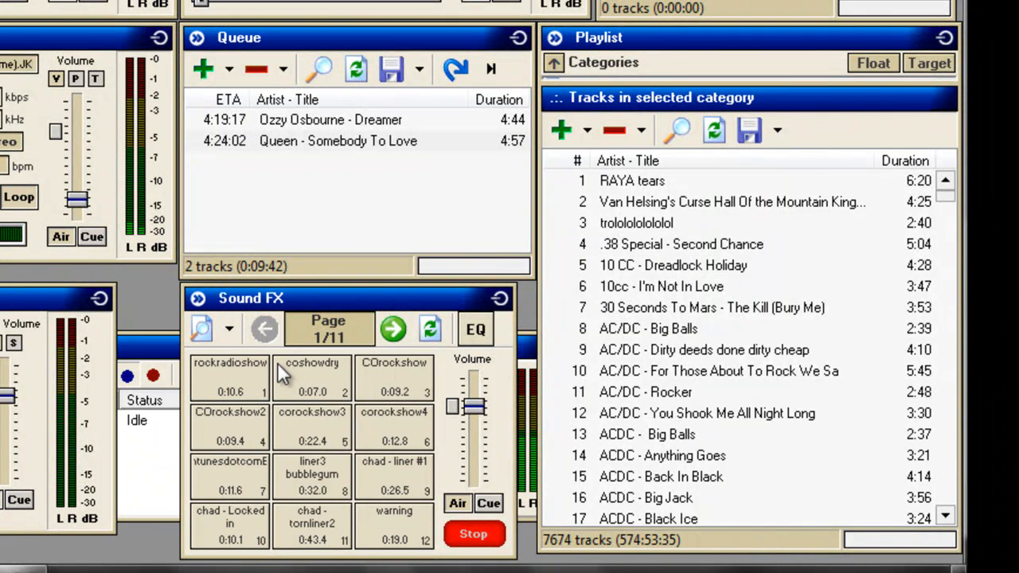
pyautogui.moveTo(285, 347)
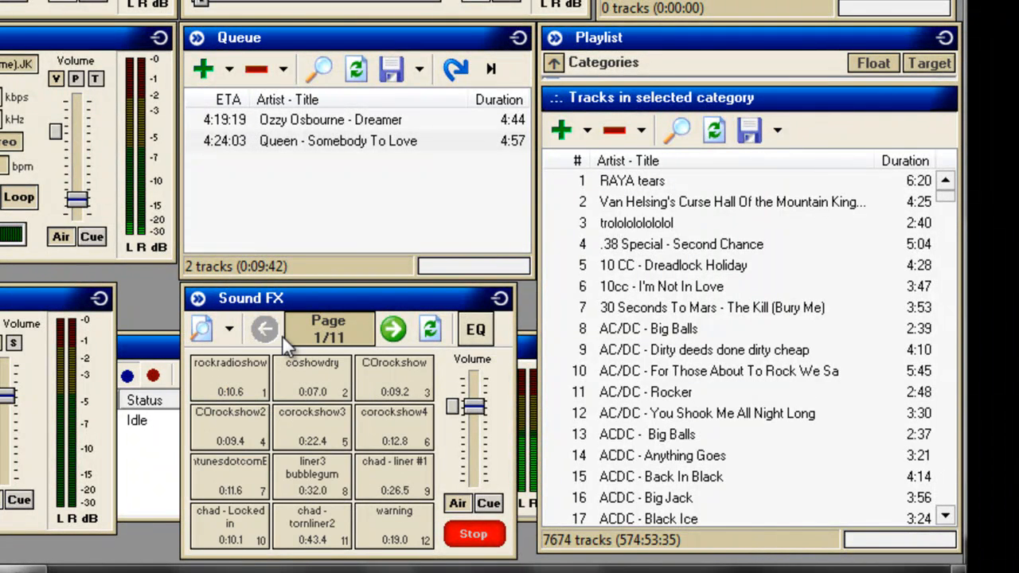
pyautogui.click(392, 328)
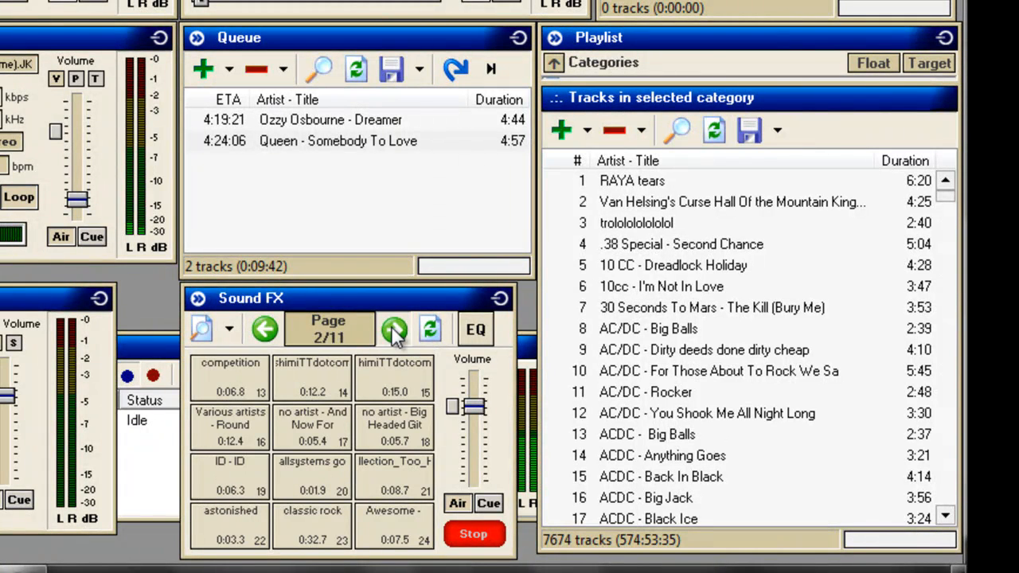
pyautogui.click(394, 328)
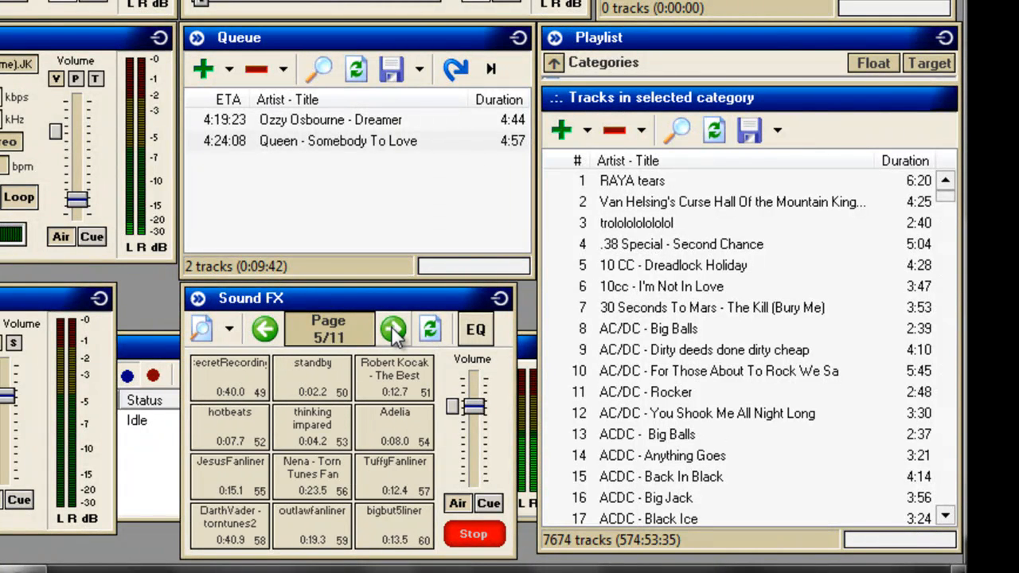
pyautogui.click(392, 328)
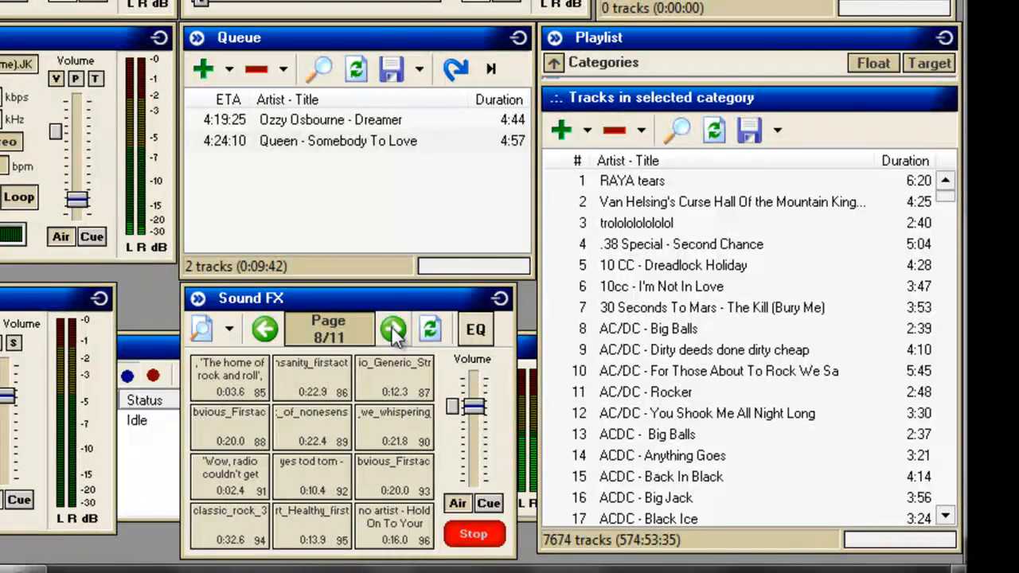
pyautogui.click(392, 328)
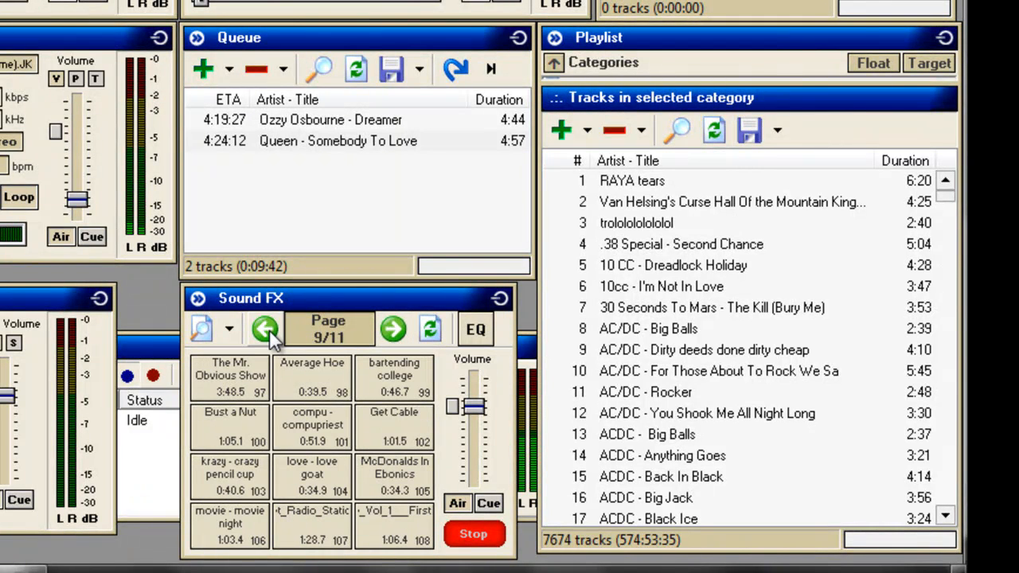
pyautogui.click(264, 328)
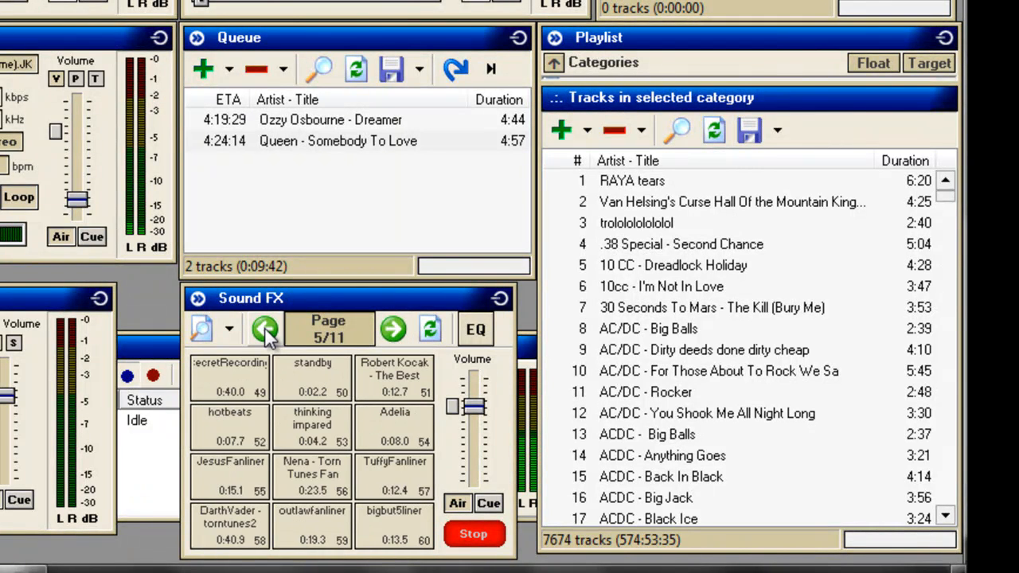
pyautogui.click(265, 328)
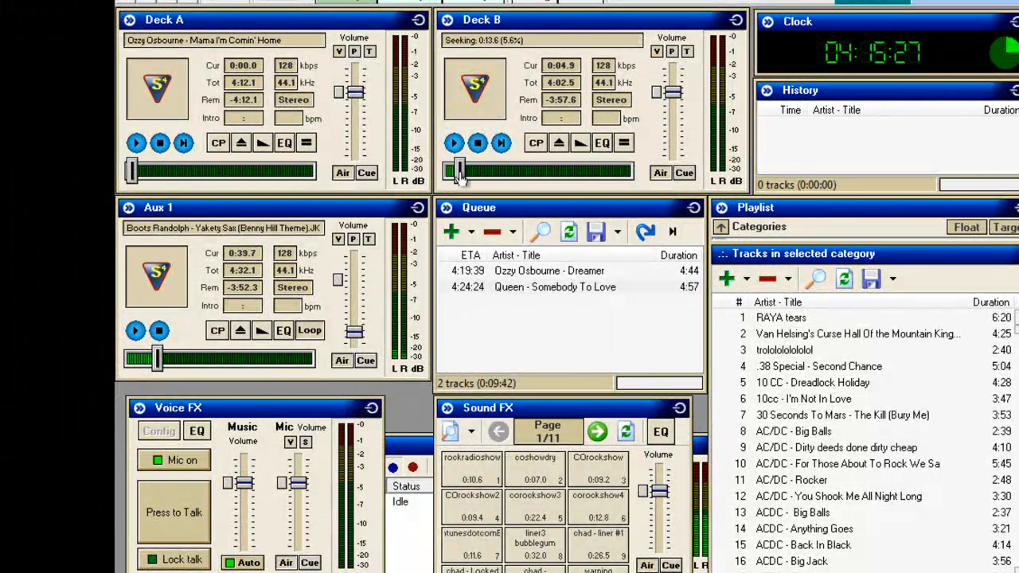
# Play Deck B's Lenny Kravitz song from near its end with the rockradioshow effect over its ending.
pyautogui.moveTo(460, 172); pyautogui.dragTo(605, 172)
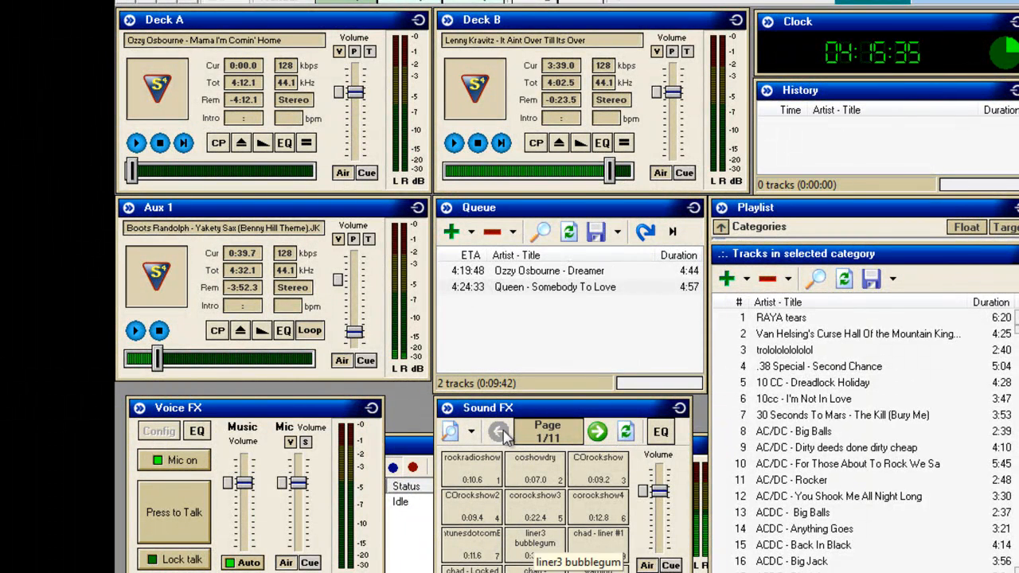
pyautogui.click(453, 143)
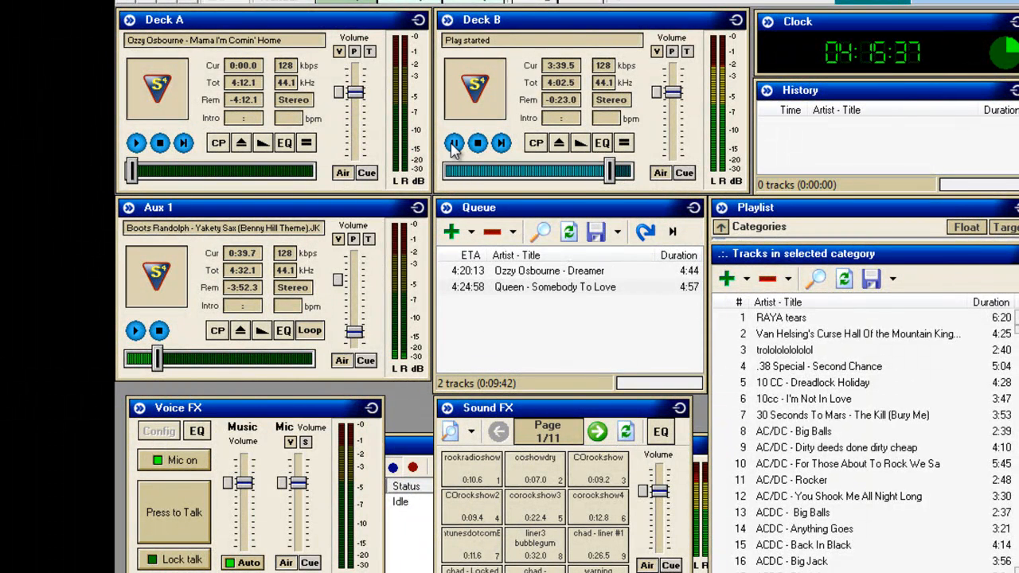
pyautogui.click(454, 144)
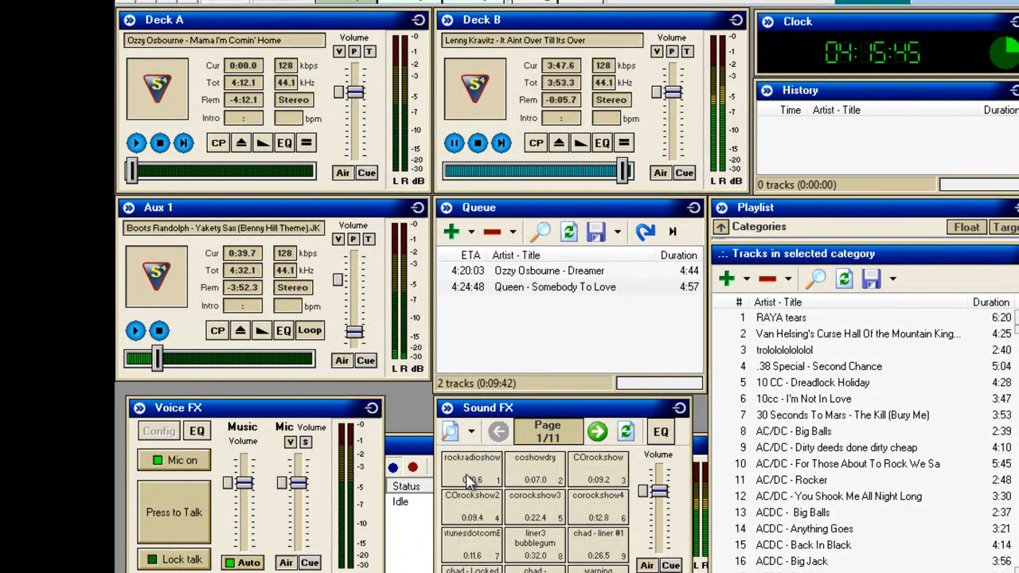
pyautogui.moveTo(471, 477)
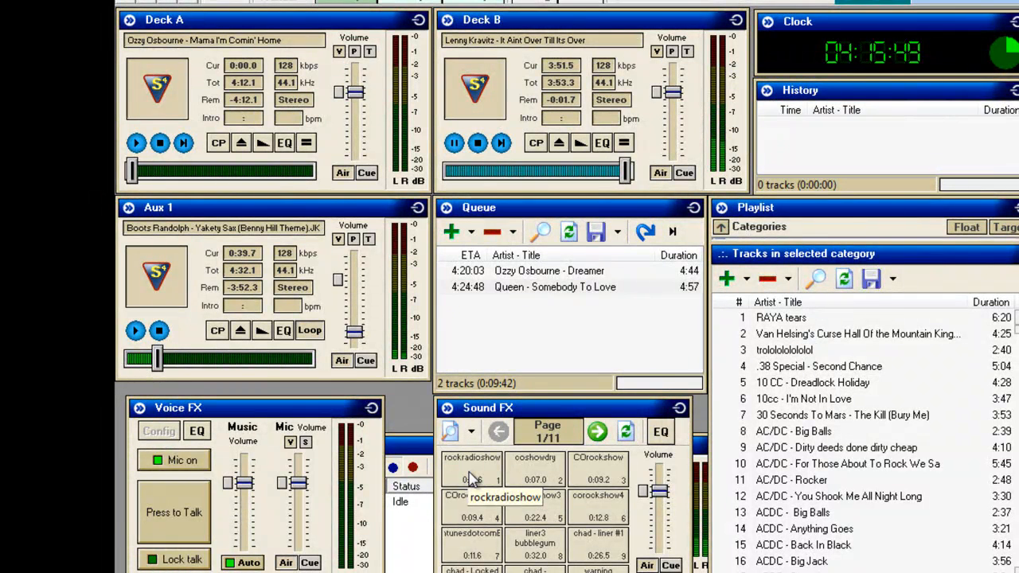
pyautogui.click(478, 144)
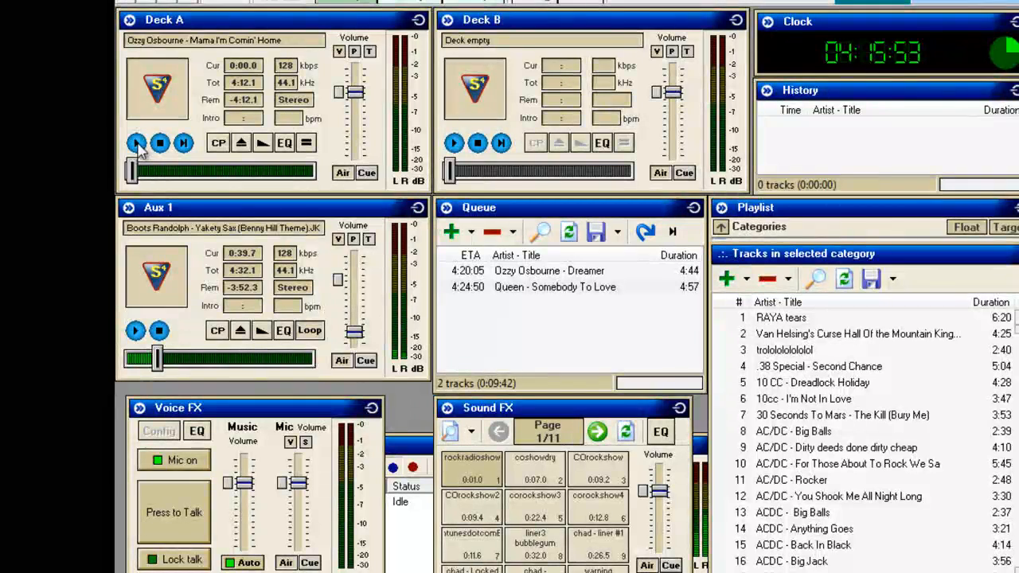
# Start the Ozzy Osbourne track on Deck A, then stop it.
pyautogui.click(137, 143)
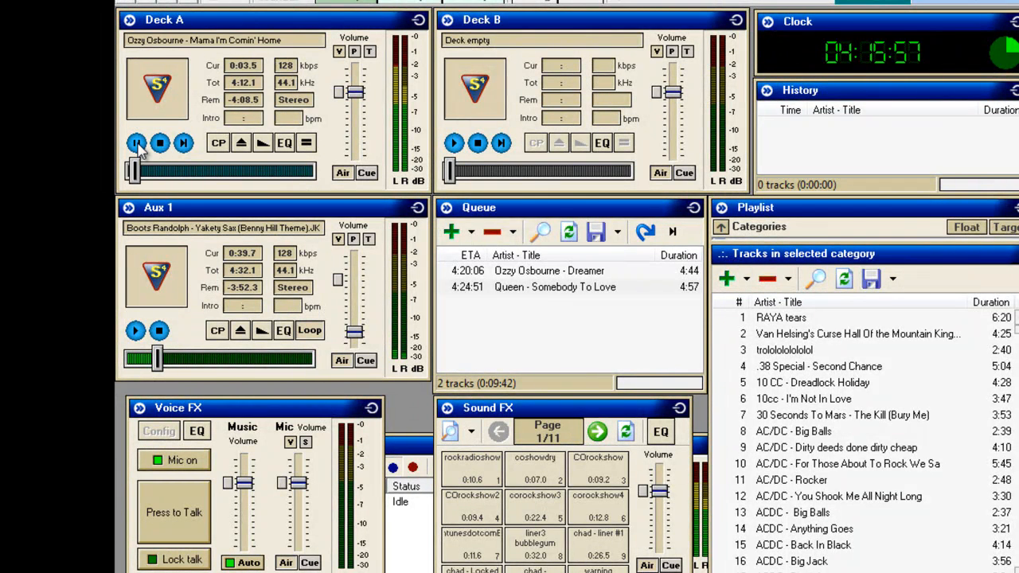
pyautogui.click(137, 144)
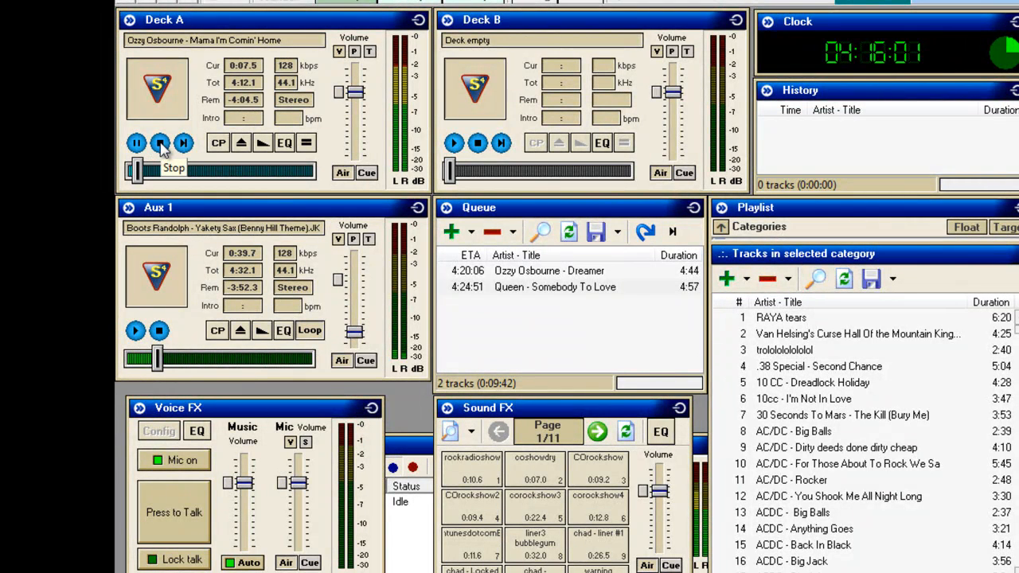
pyautogui.click(159, 143)
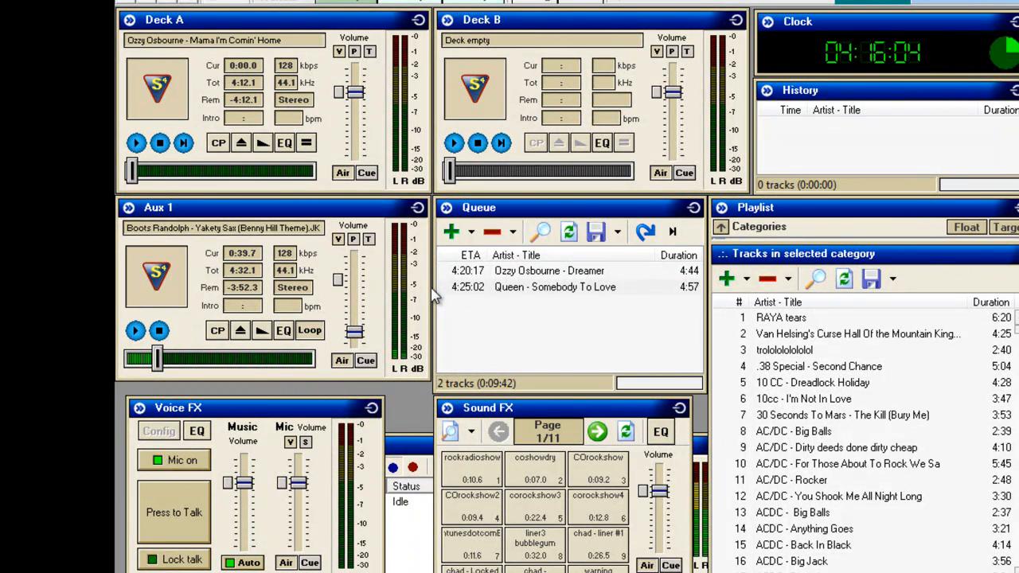
pyautogui.moveTo(622, 379)
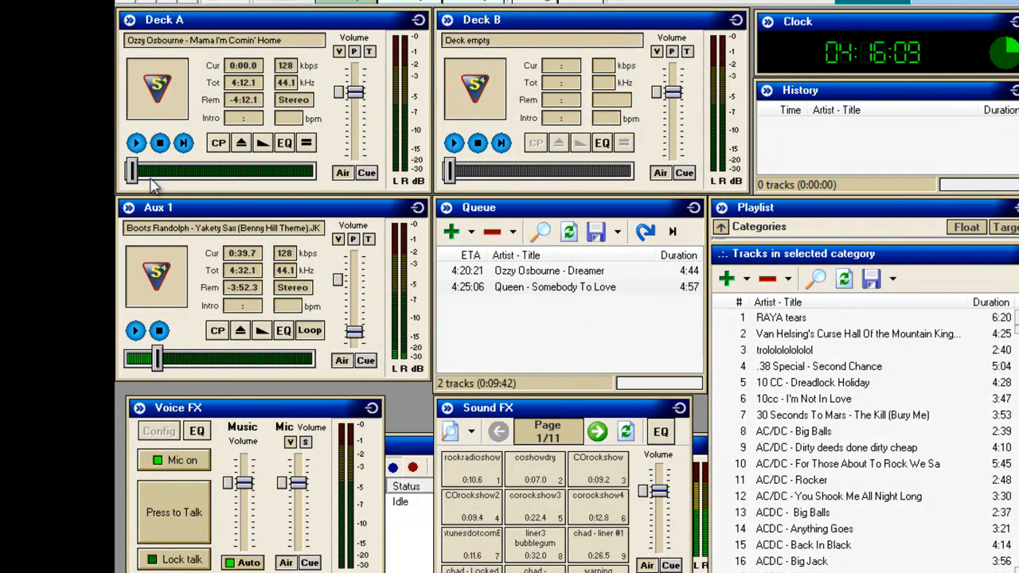
# Play out the final seconds of Deck A's Ozzy Osbourne song so the deck empties.
pyautogui.moveTo(135, 172); pyautogui.dragTo(271, 172)
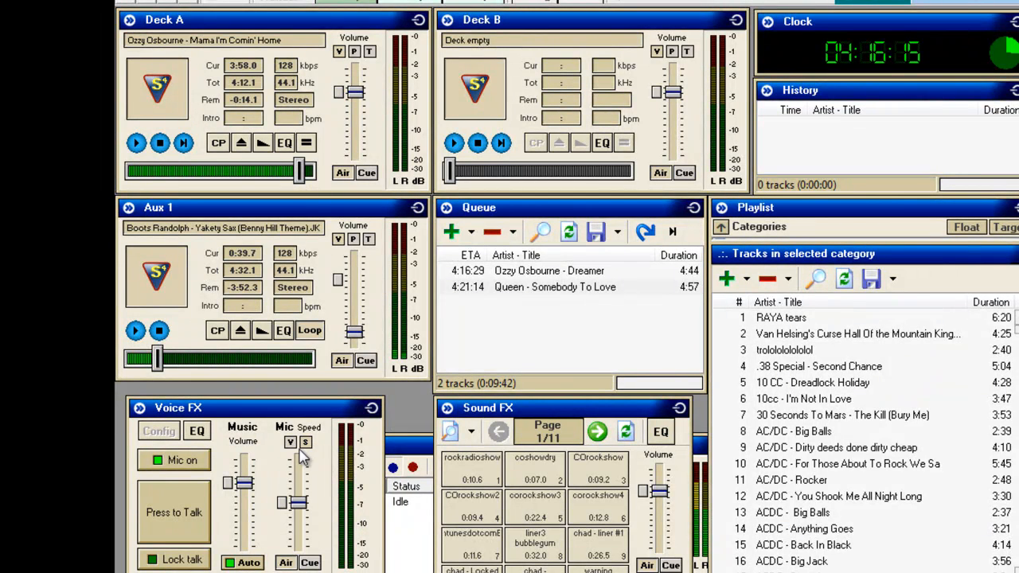
pyautogui.moveTo(299, 513)
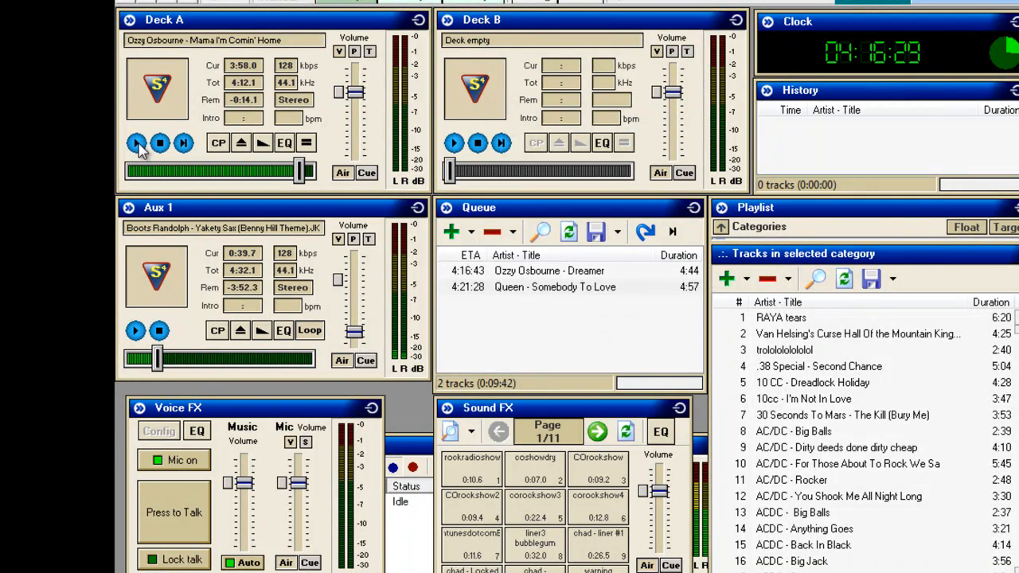
pyautogui.click(137, 143)
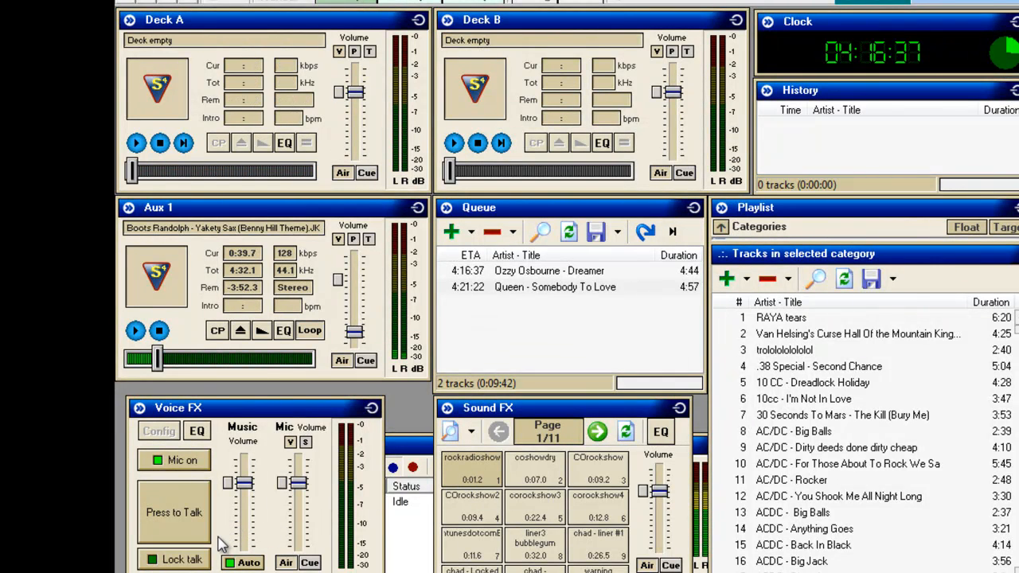
pyautogui.moveTo(206, 560)
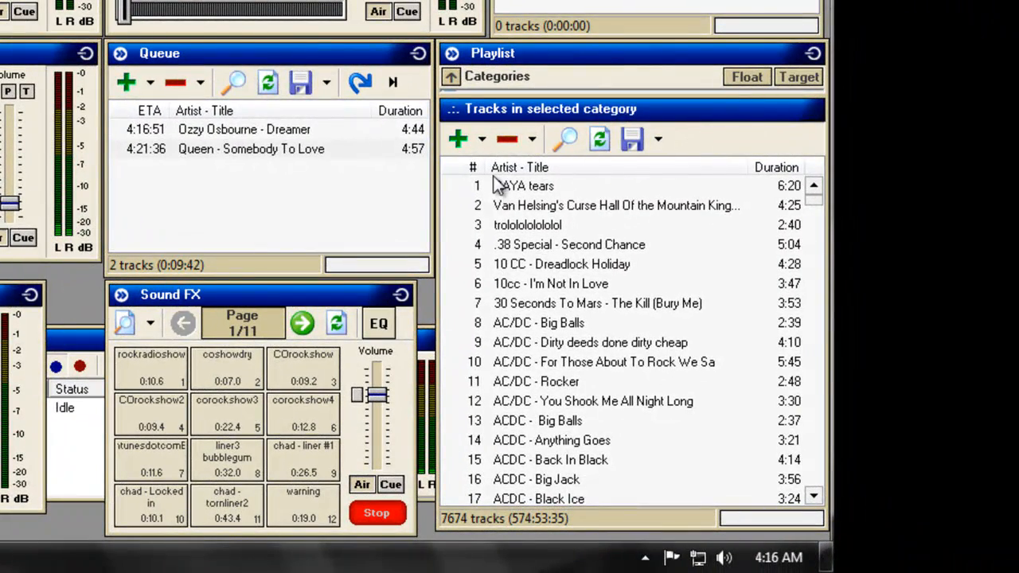
# Expand the playlist category tree to the Sound FX category, listing its myFX, conversations and test subfolders.
pyautogui.click(496, 76)
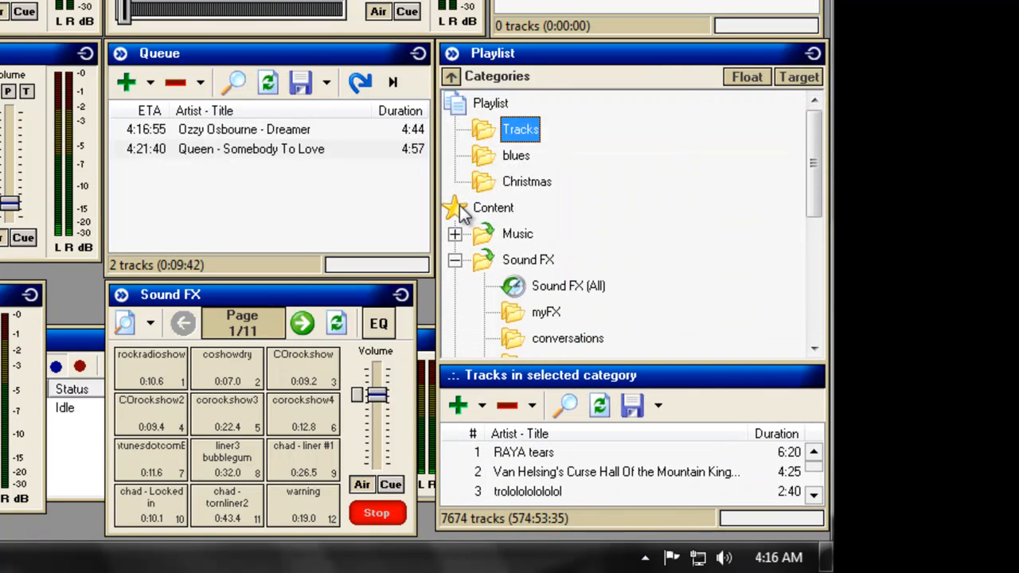
pyautogui.click(455, 260)
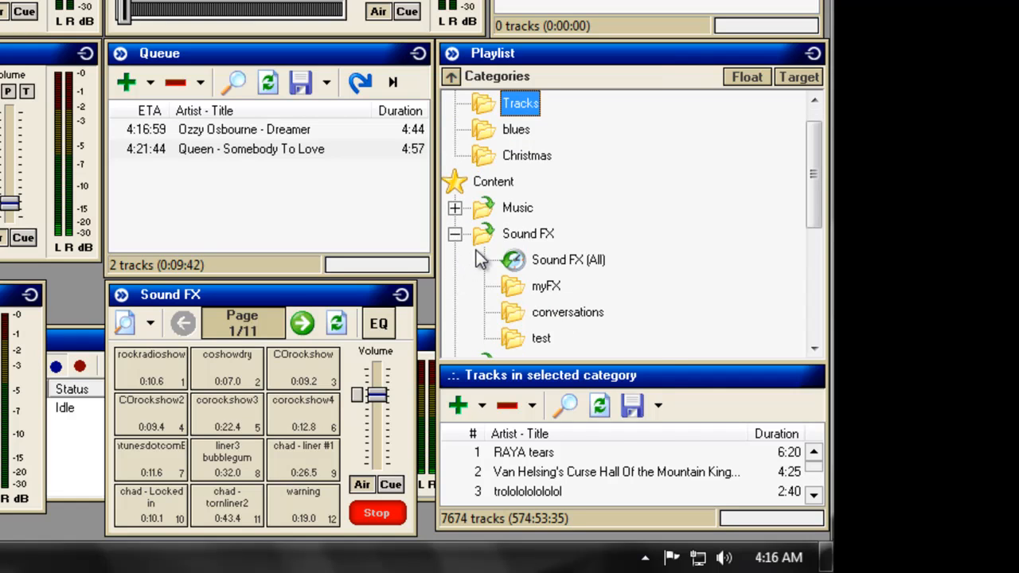
pyautogui.rightClick(528, 232)
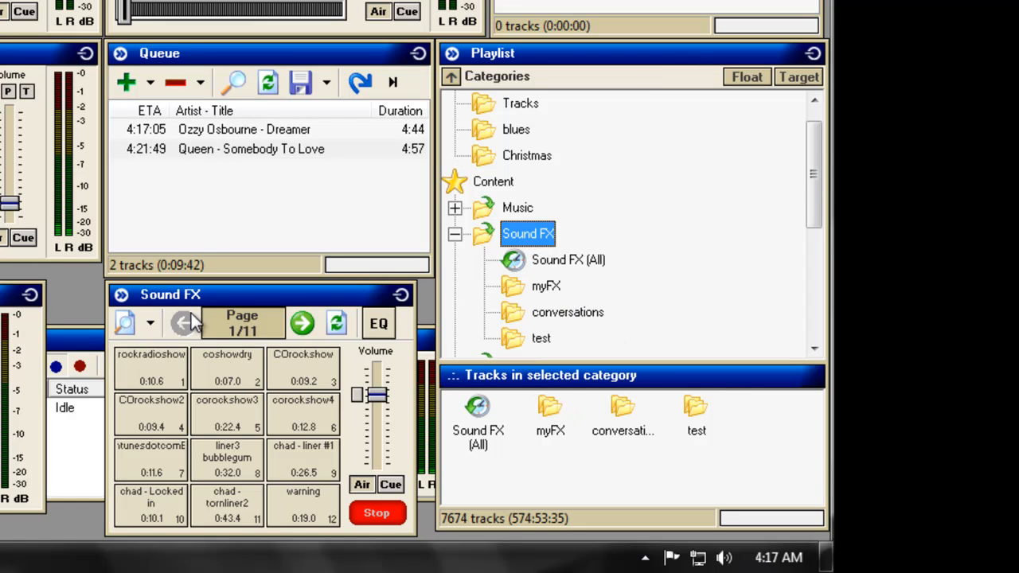
# Load the test category onto the Sound FX panel, showing its five sounds on one page.
pyautogui.click(150, 322)
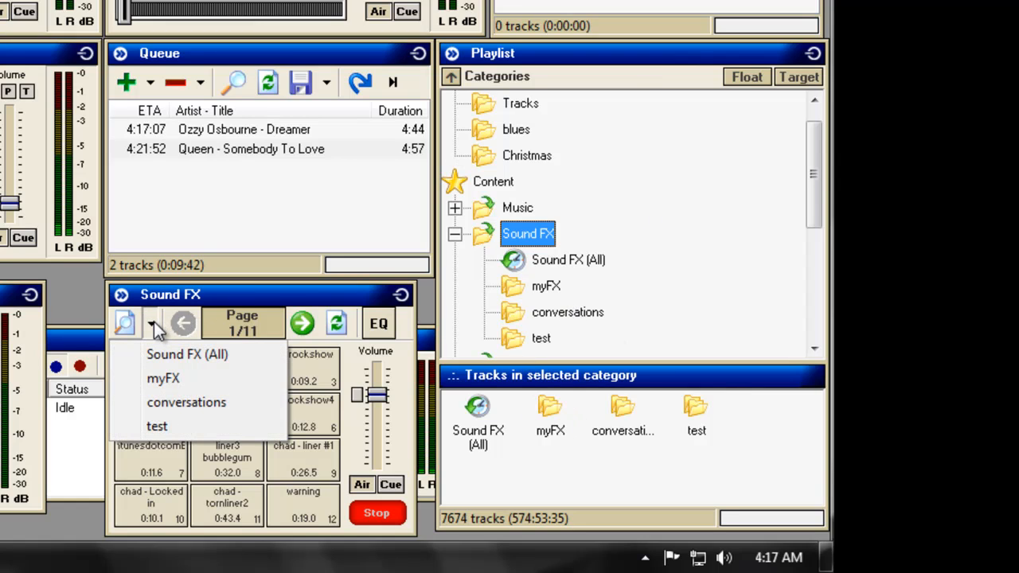
pyautogui.click(188, 354)
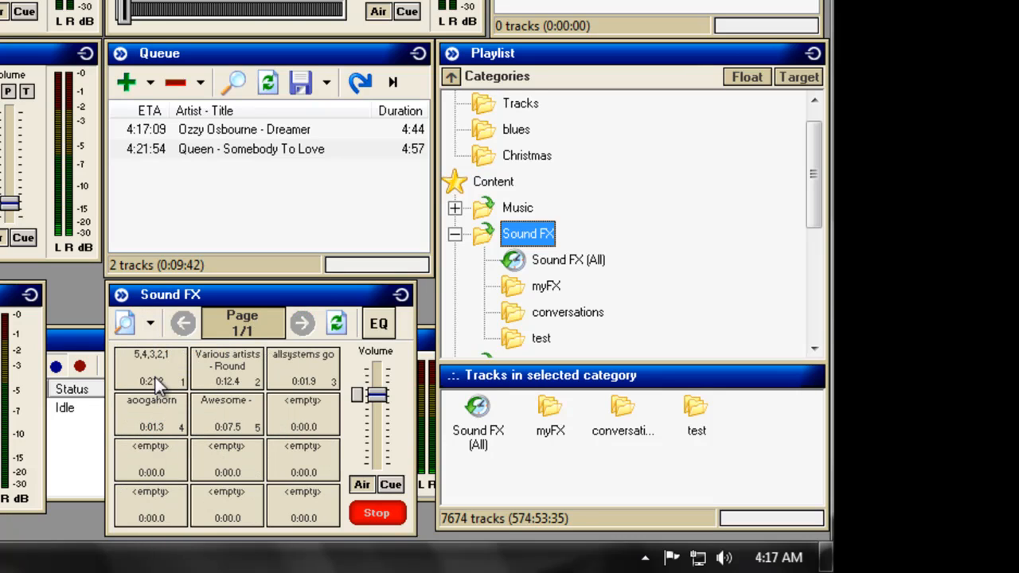
pyautogui.moveTo(310, 379)
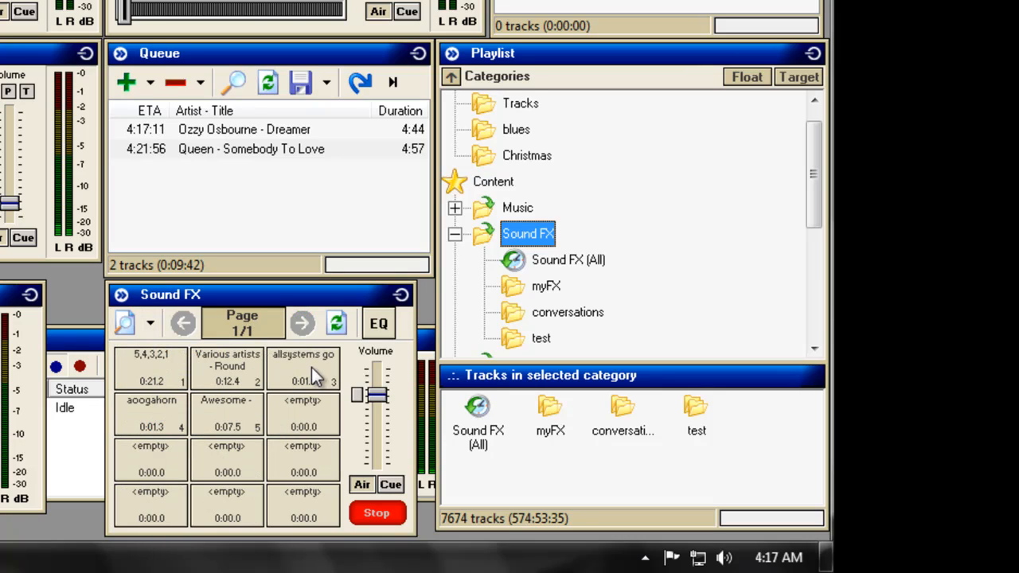
pyautogui.moveTo(239, 420)
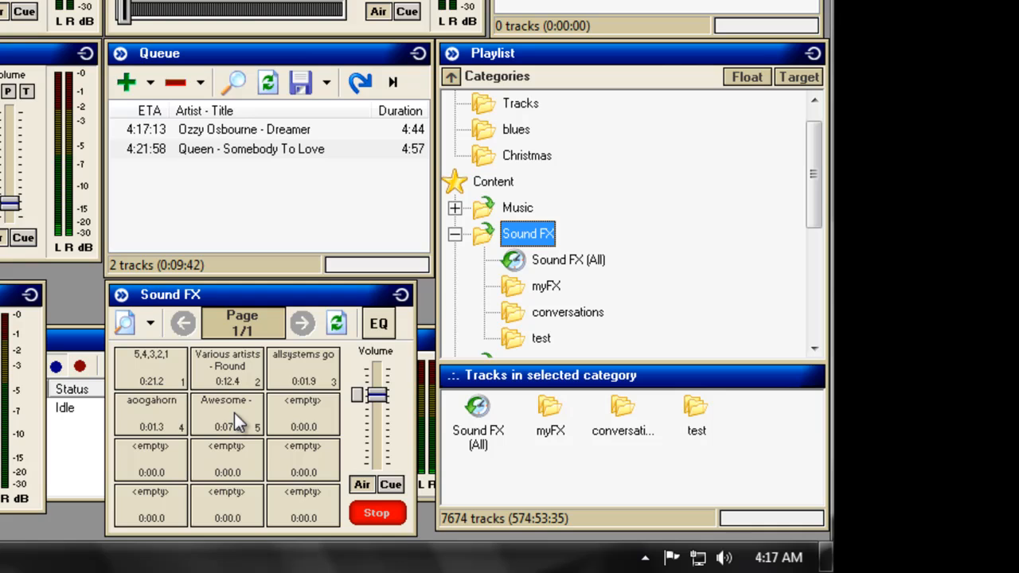
pyautogui.moveTo(226, 414)
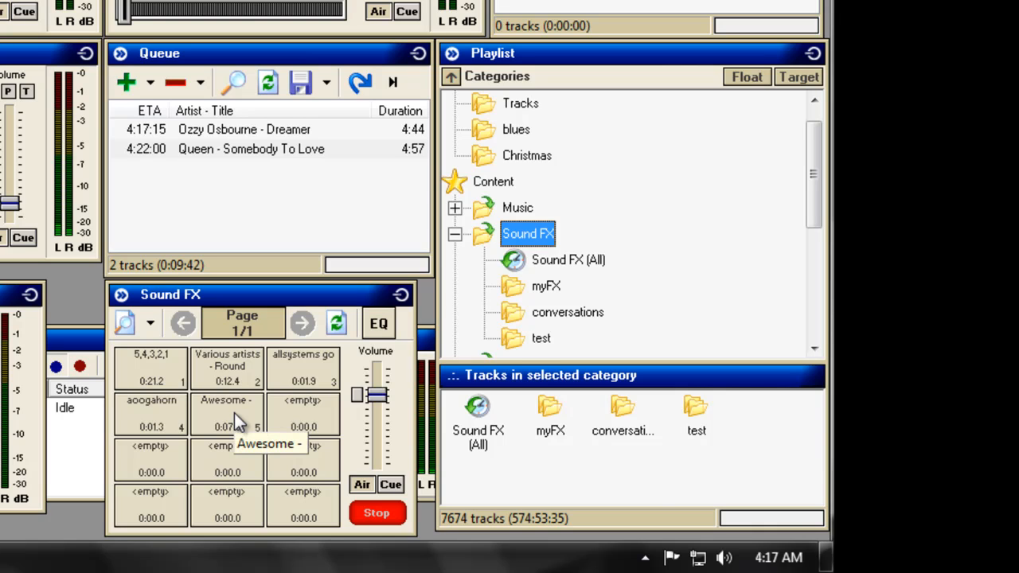